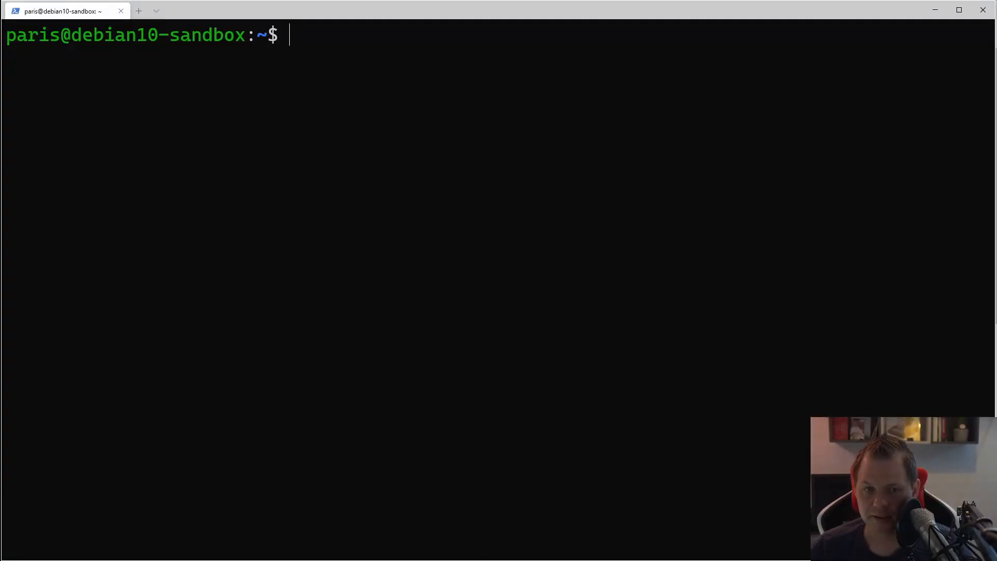
# - Switch to root with sudo su, run apt-get update, and install gnupg2 with -y
pyautogui.write('sudo')
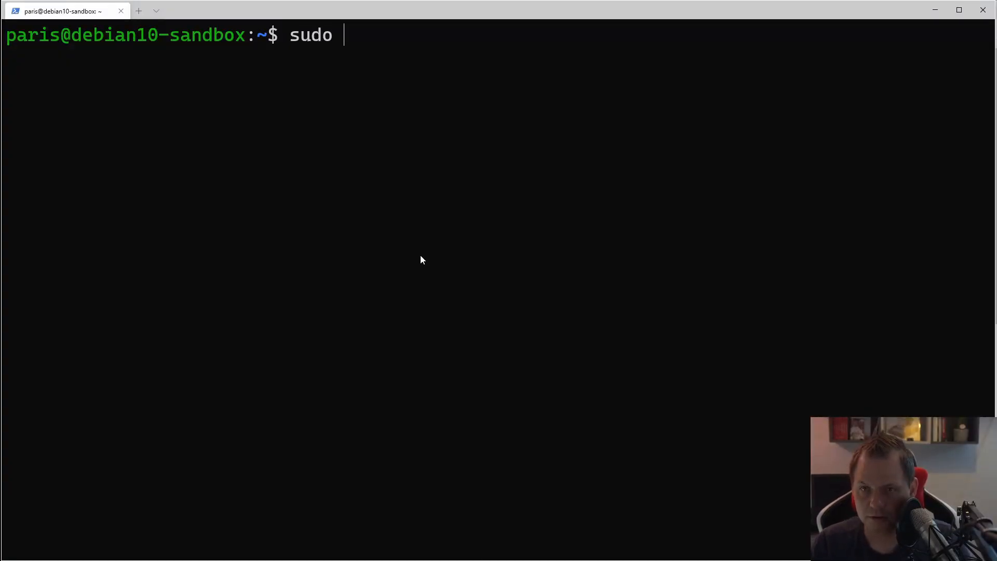
pyautogui.write('su')
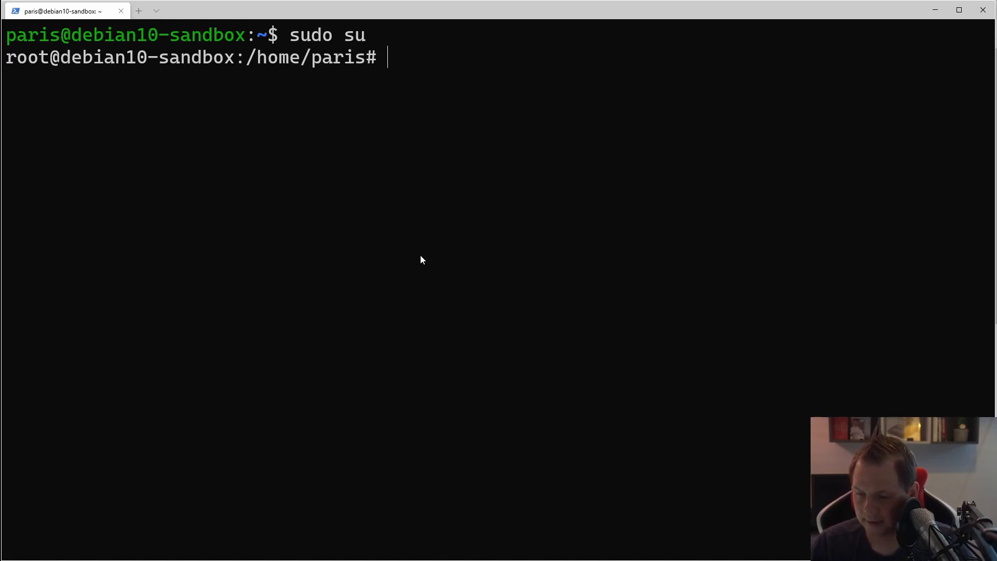
pyautogui.write('apt-get')
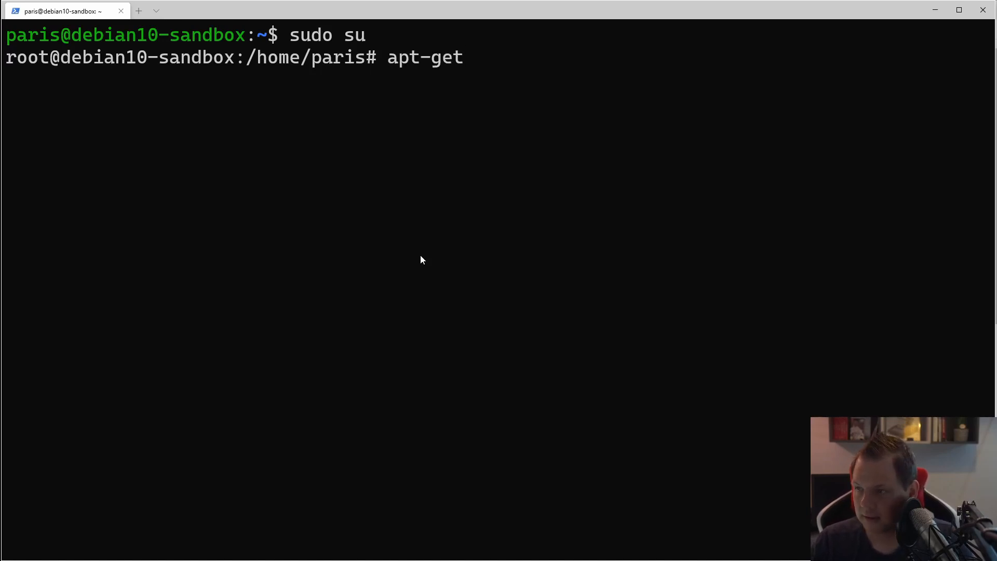
pyautogui.write('udpate')
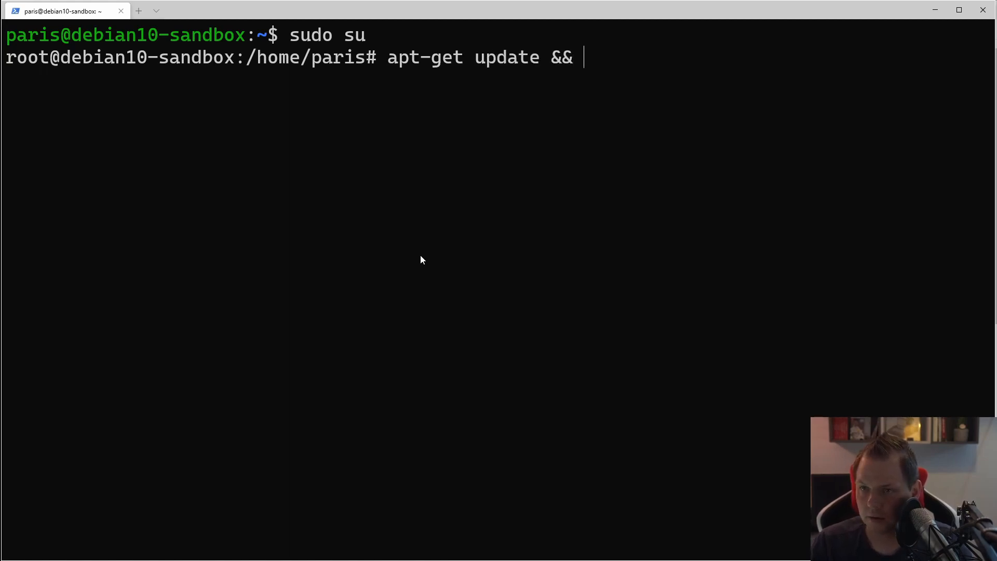
pyautogui.write('apt-get install')
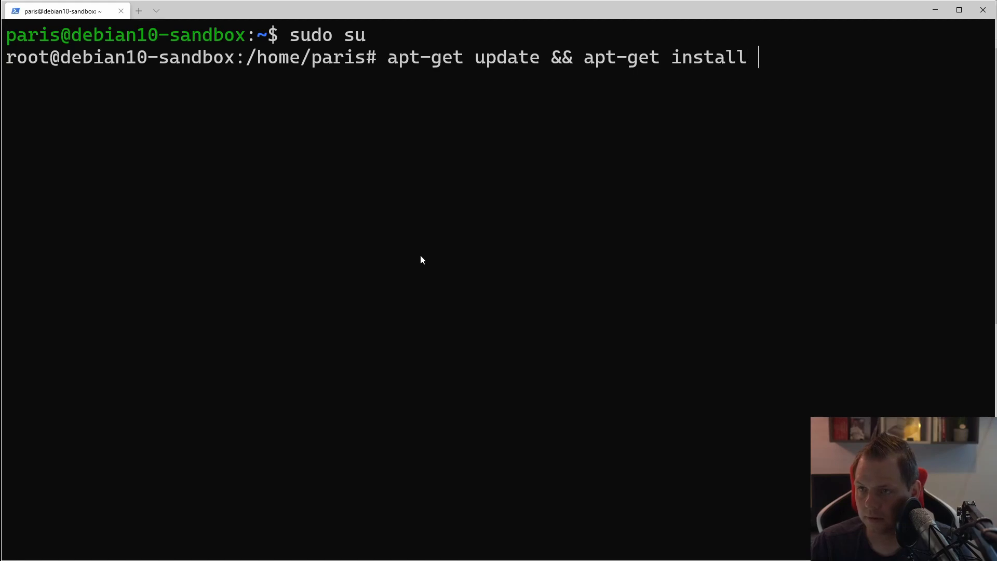
pyautogui.write('-y')
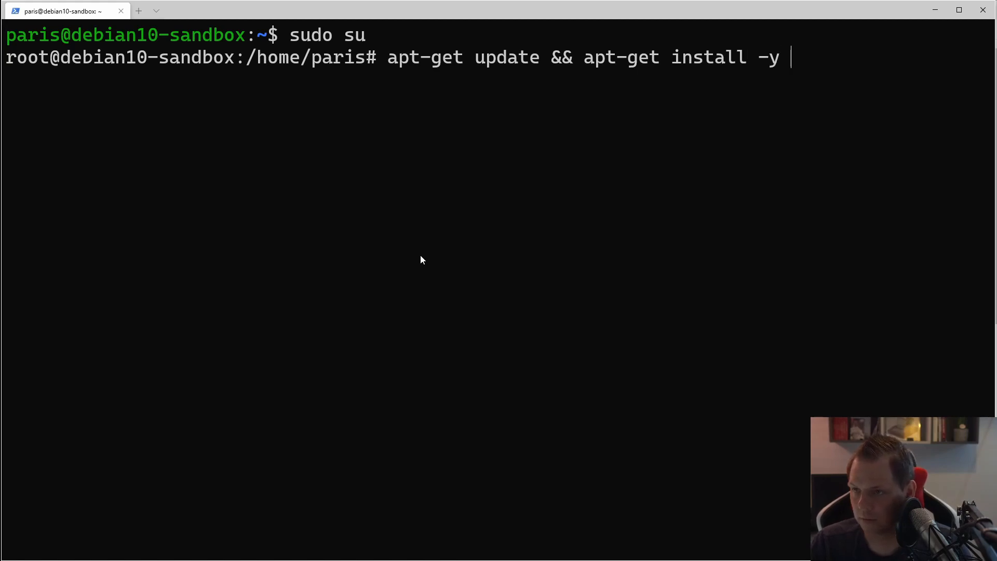
pyautogui.write('gnup')
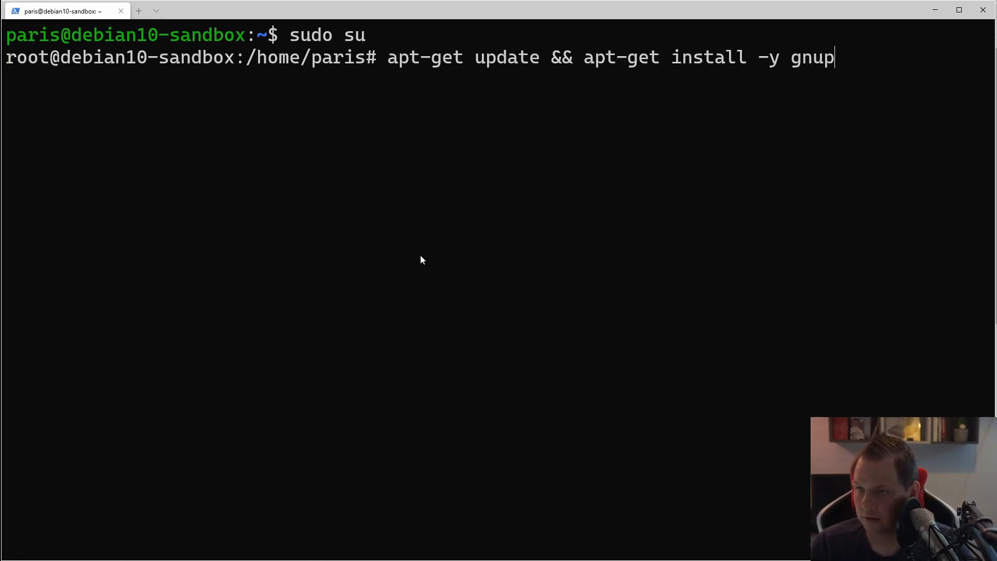
pyautogui.write('g2')
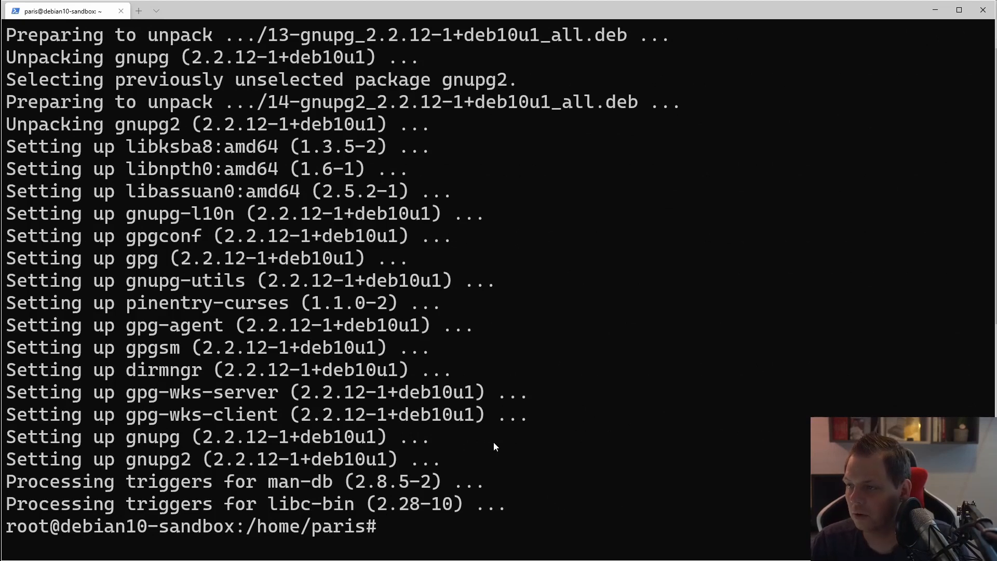
pyautogui.write('curl')
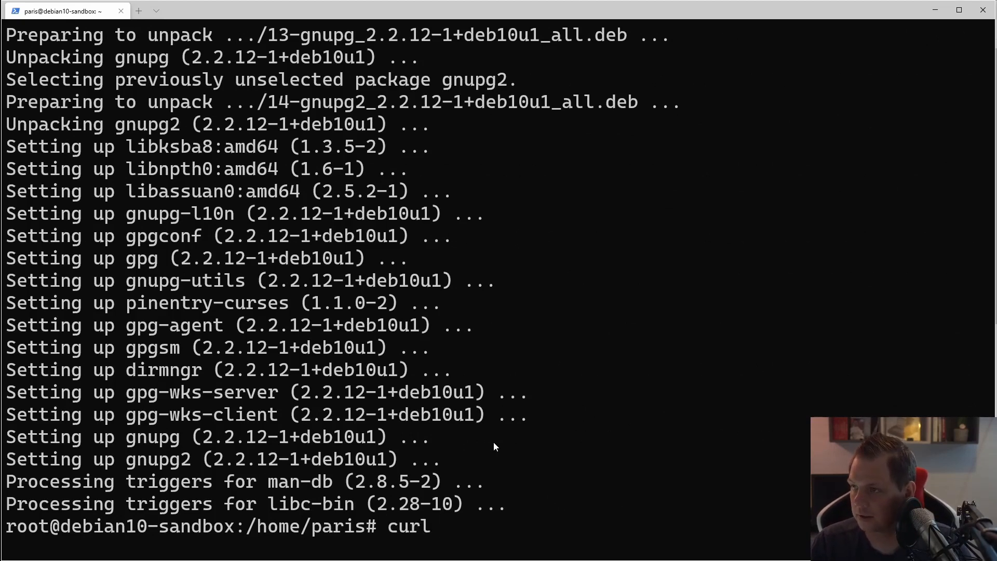
pyautogui.write('" "')
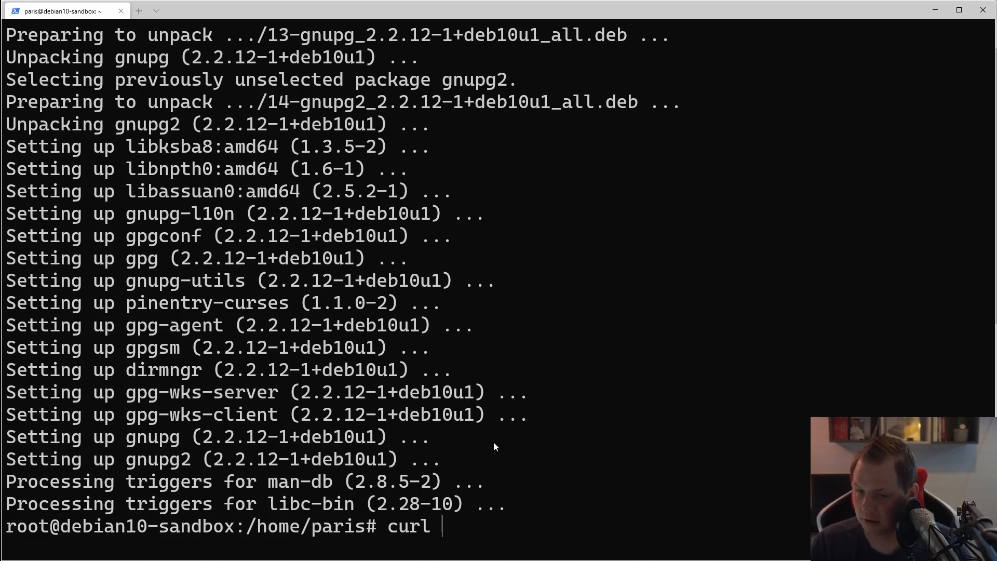
pyautogui.write('-')
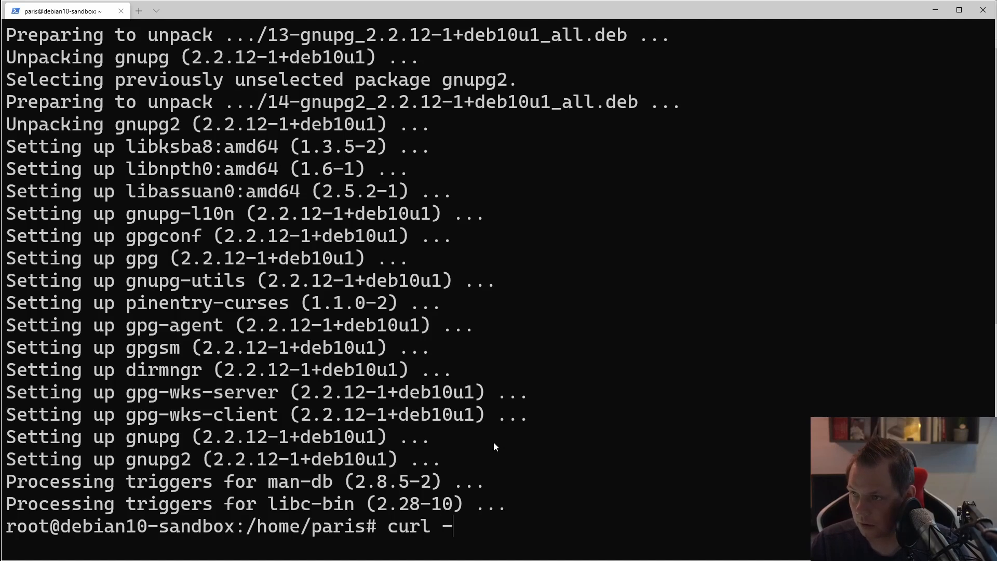
pyautogui.write('s https:')
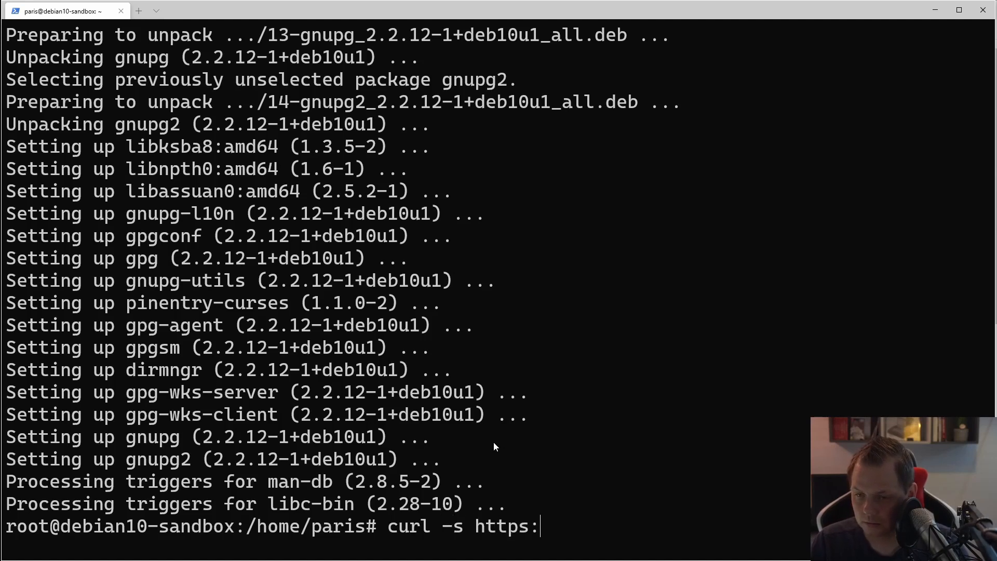
pyautogui.write('//sync')
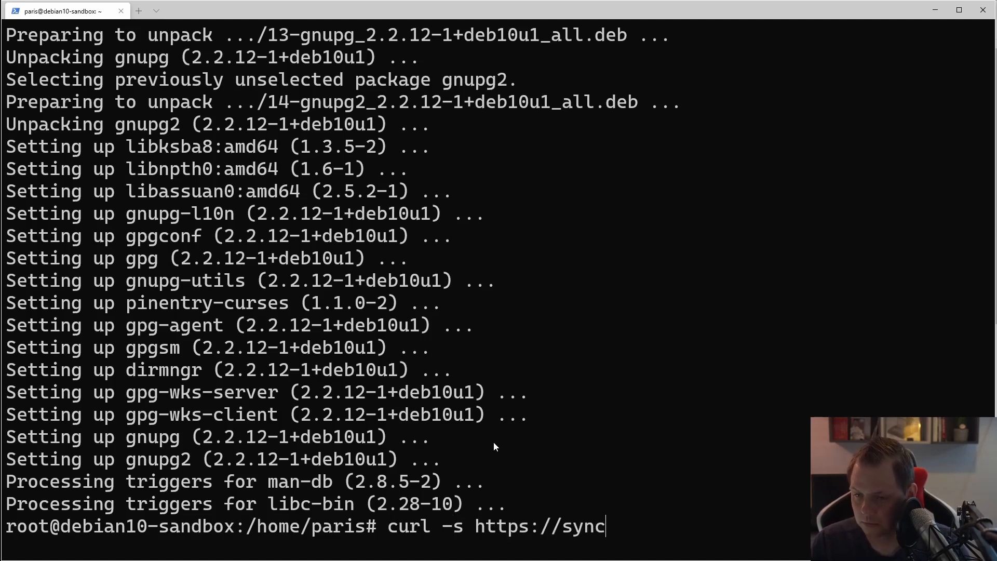
pyautogui.write('thing.net/re')
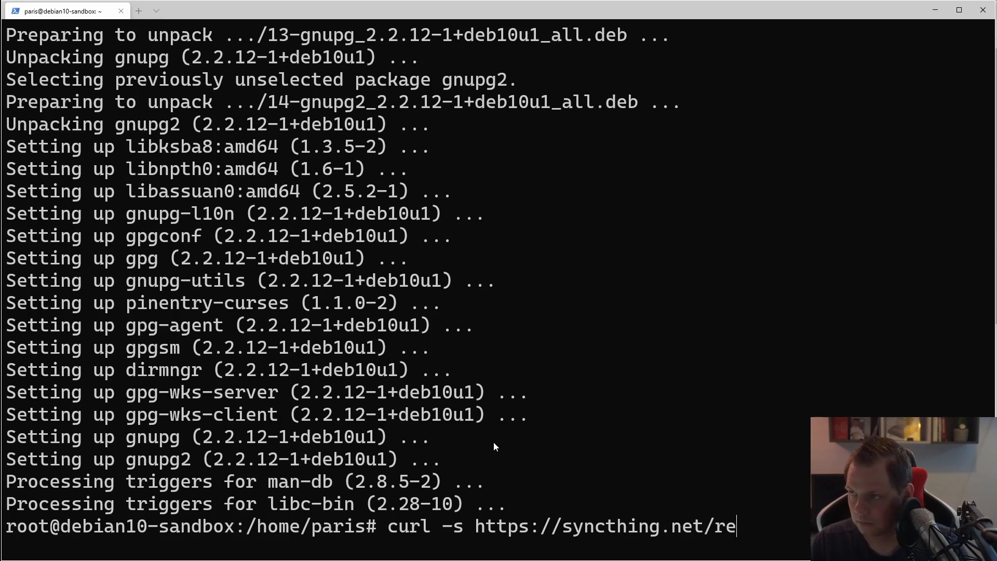
pyautogui.write('lease-k')
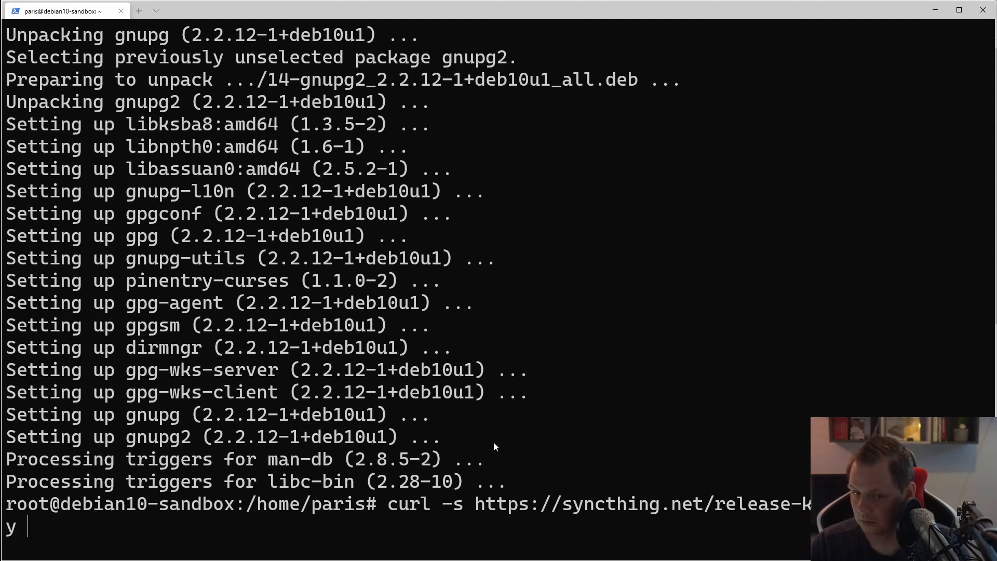
pyautogui.write('add')
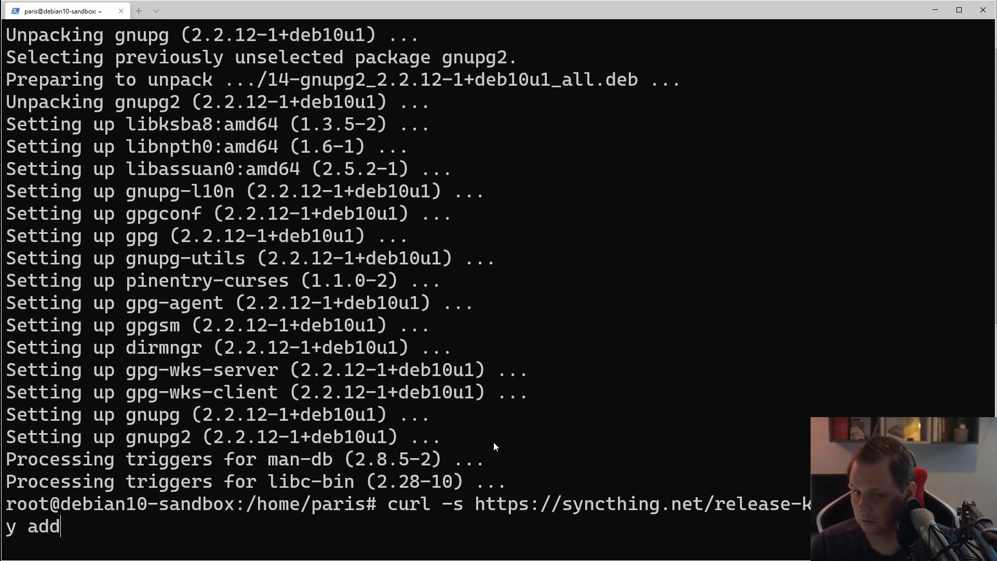
pyautogui.write('-')
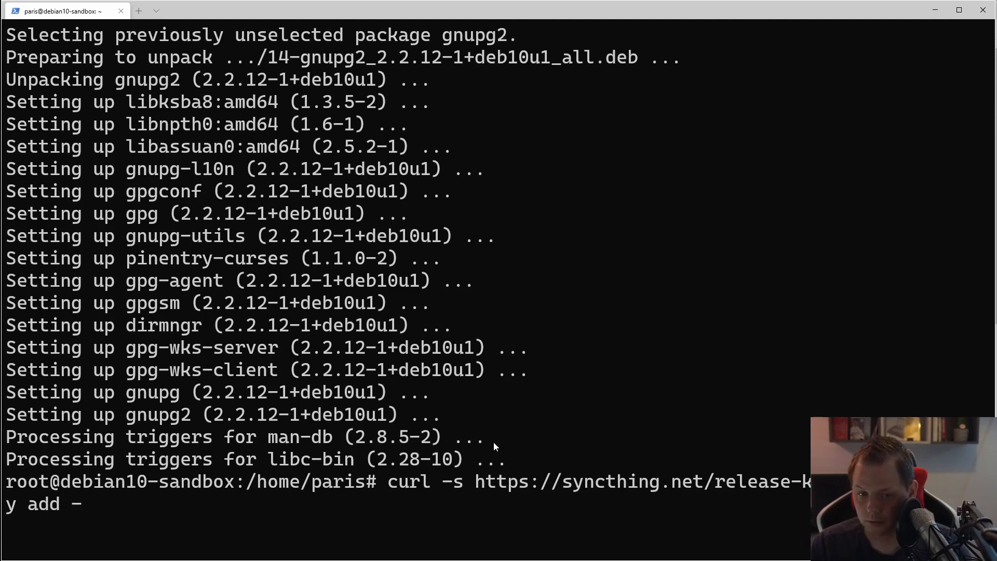
pyautogui.press('Return')
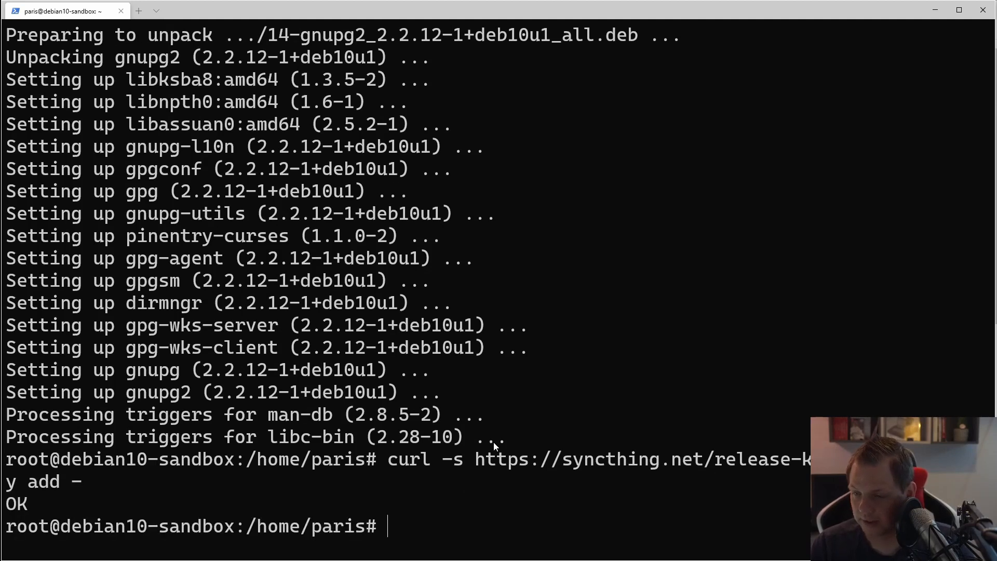
pyautogui.write('e')
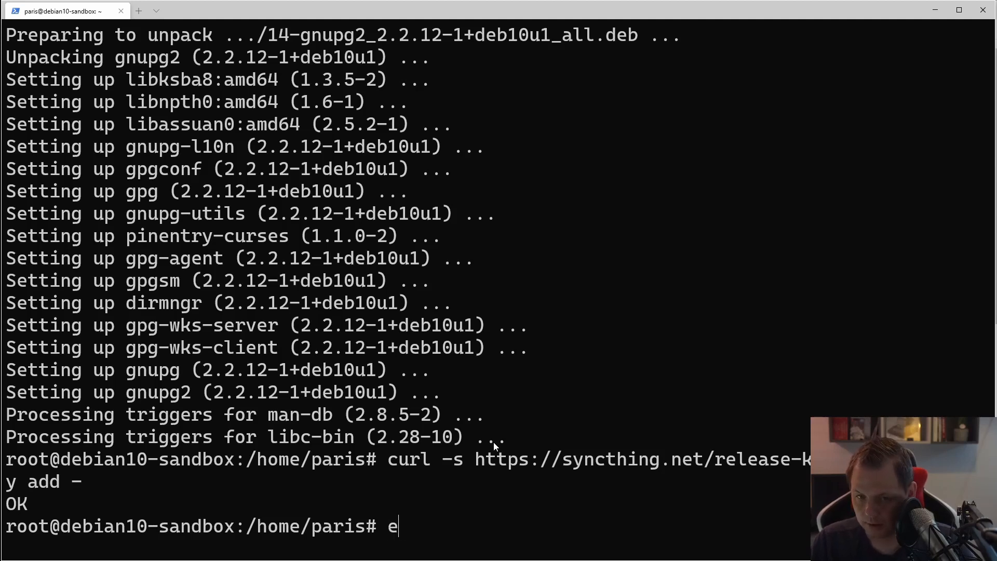
pyautogui.write('cho "')
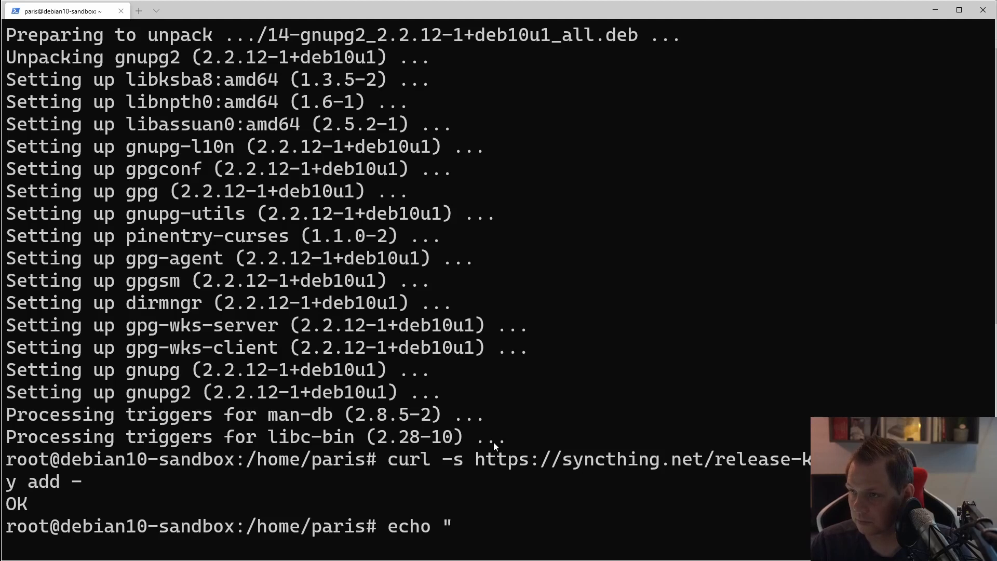
pyautogui.write('deb https:/')
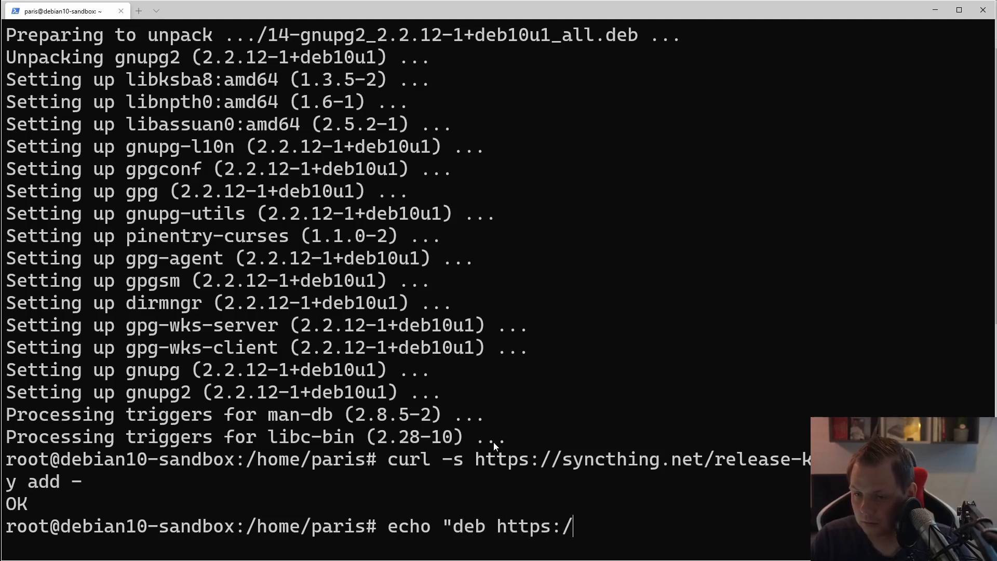
pyautogui.write('apt-')
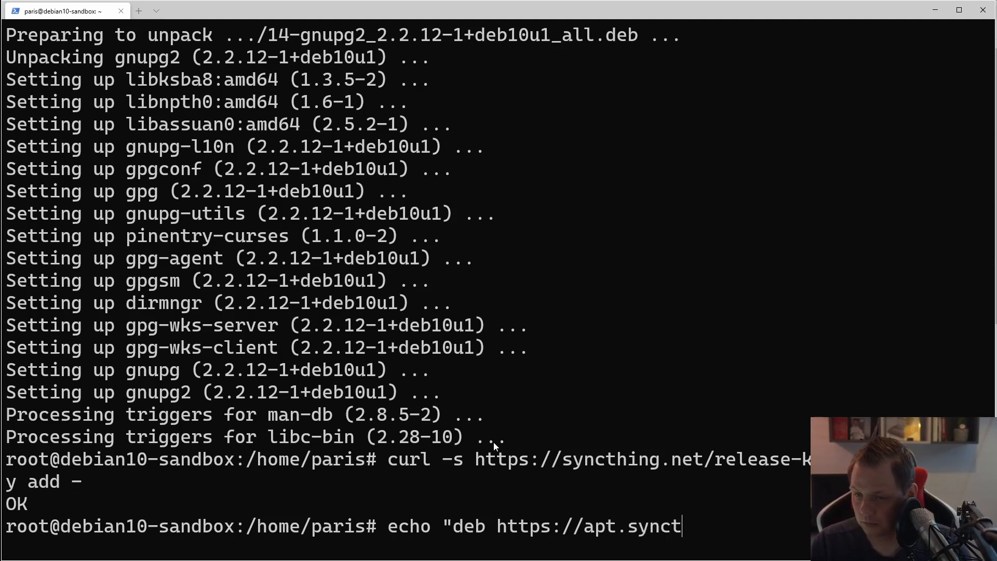
pyautogui.write('hing.net/')
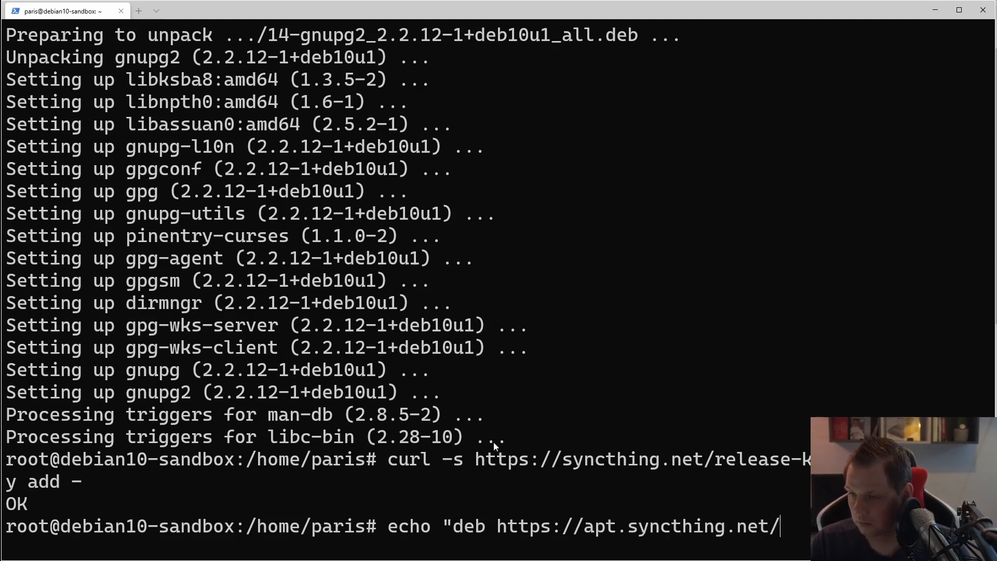
pyautogui.write('sy')
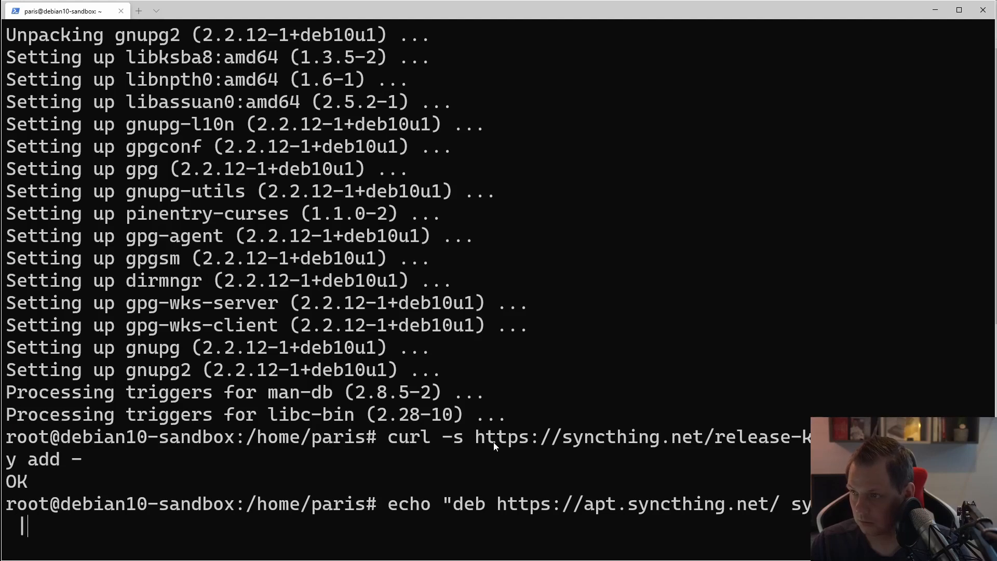
pyautogui.write('/et')
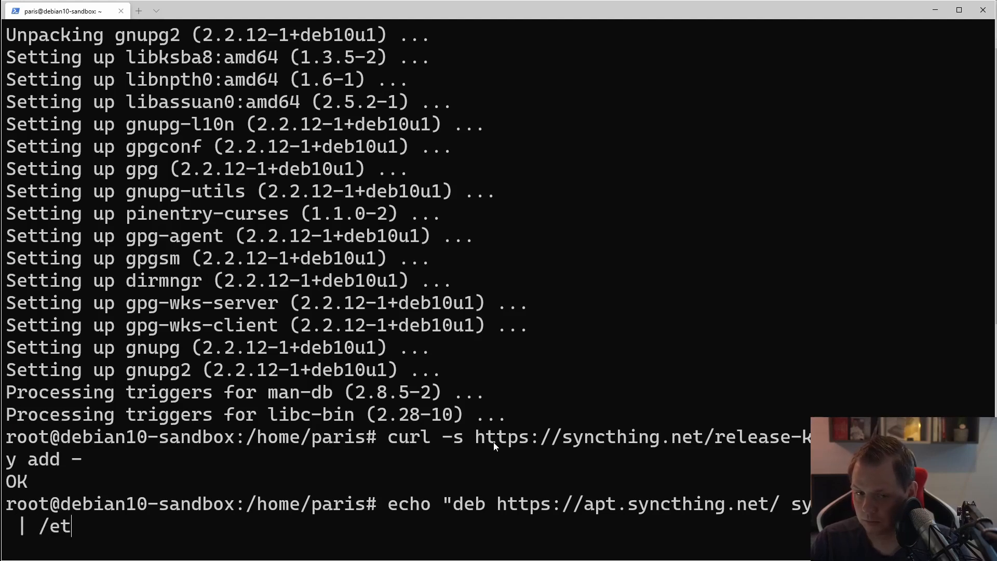
pyautogui.write('c/apt/so')
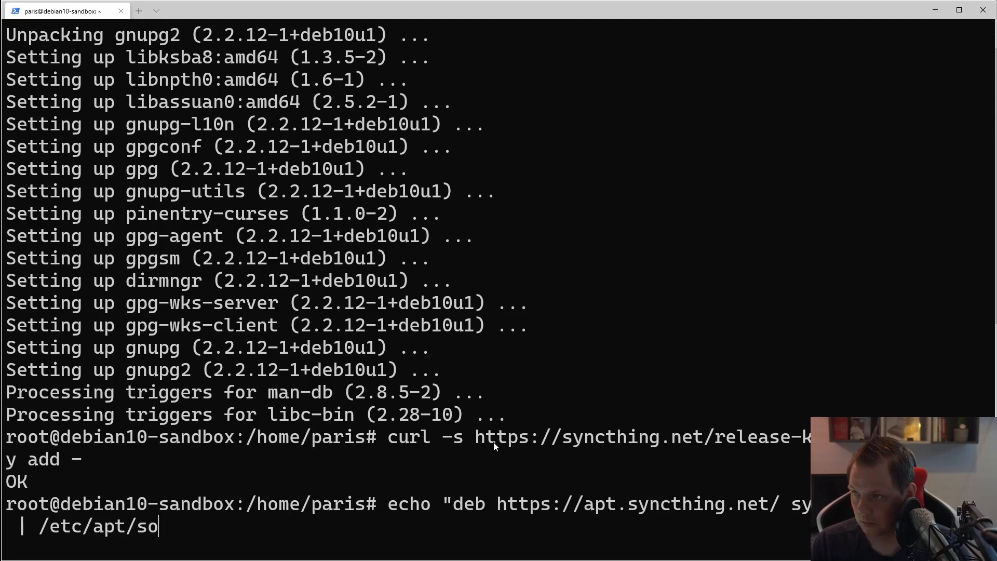
pyautogui.write('urces')
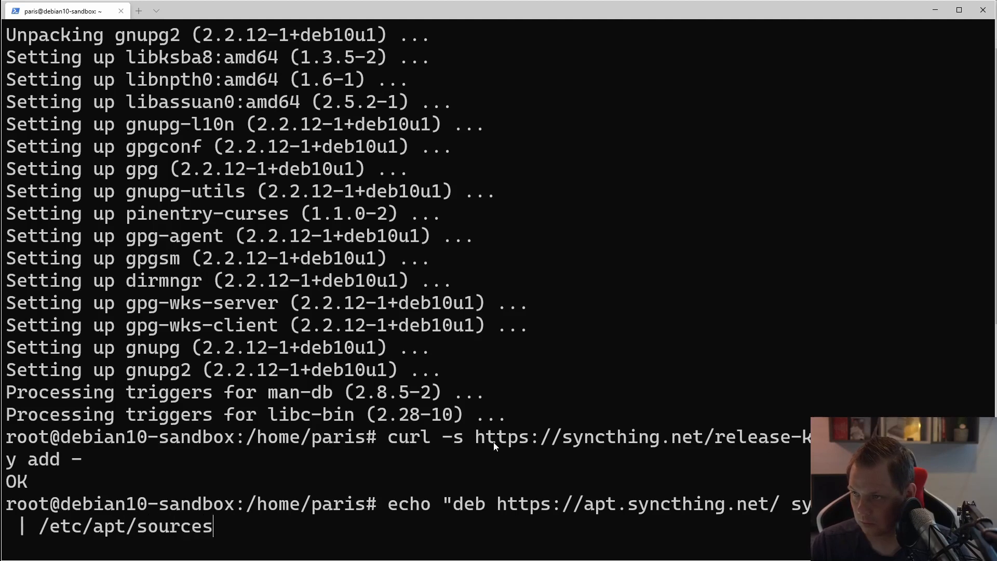
pyautogui.write('.list.d/')
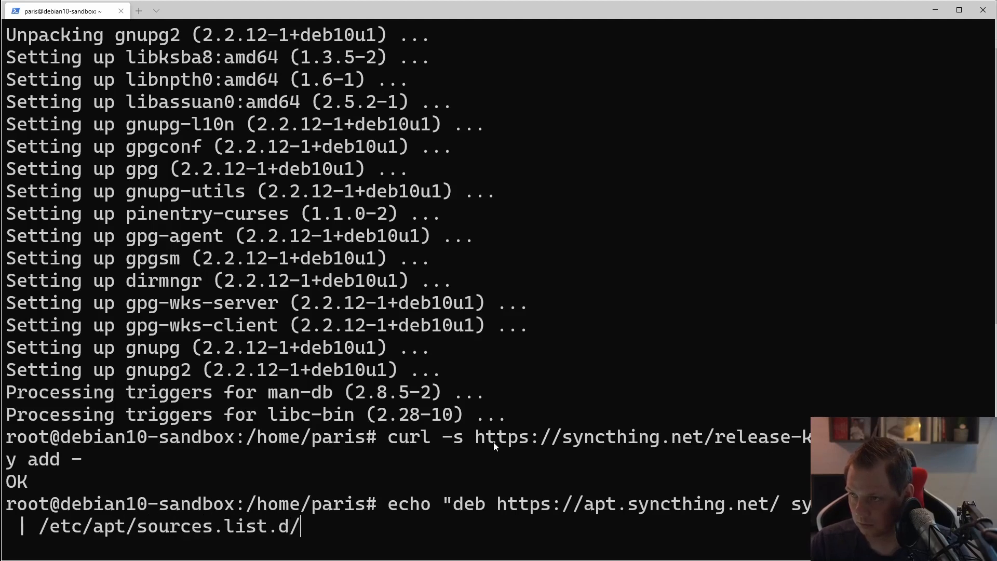
pyautogui.write('syncthing.list')
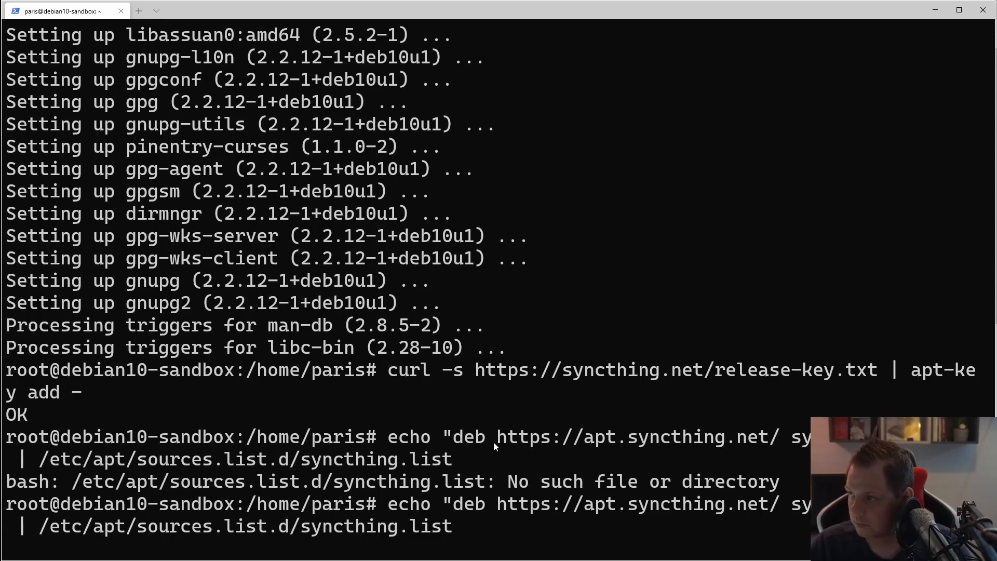
pyautogui.press('Return')
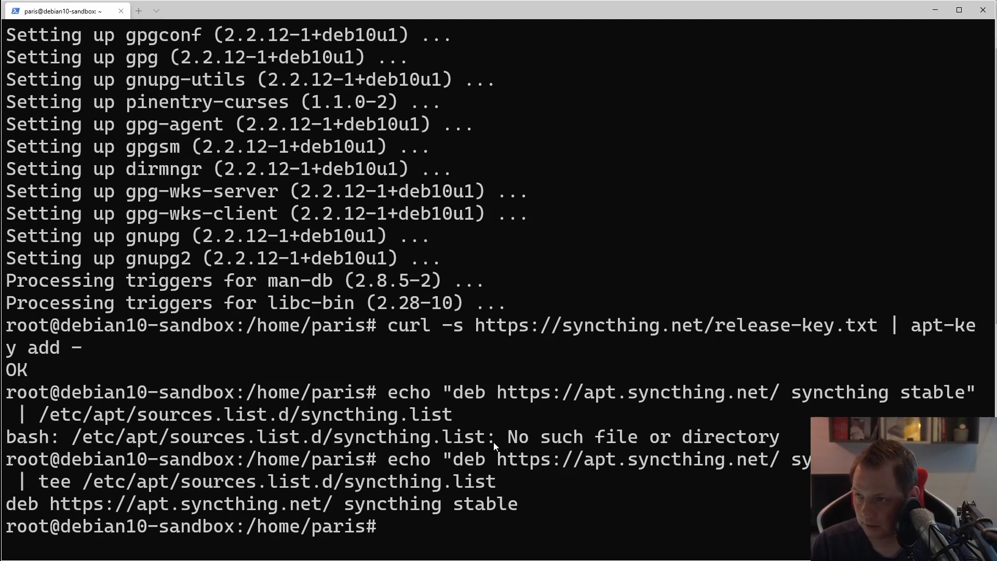
# - Run 'apt update && apt-get install syncthing' to install Syncthing 1.8.0
pyautogui.write('apt update')
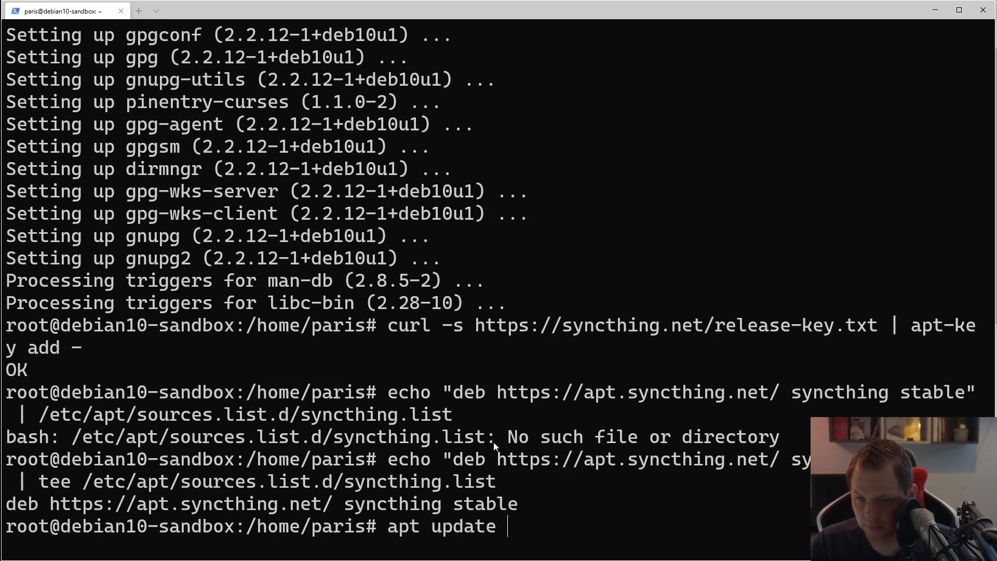
pyautogui.write('&& apt-')
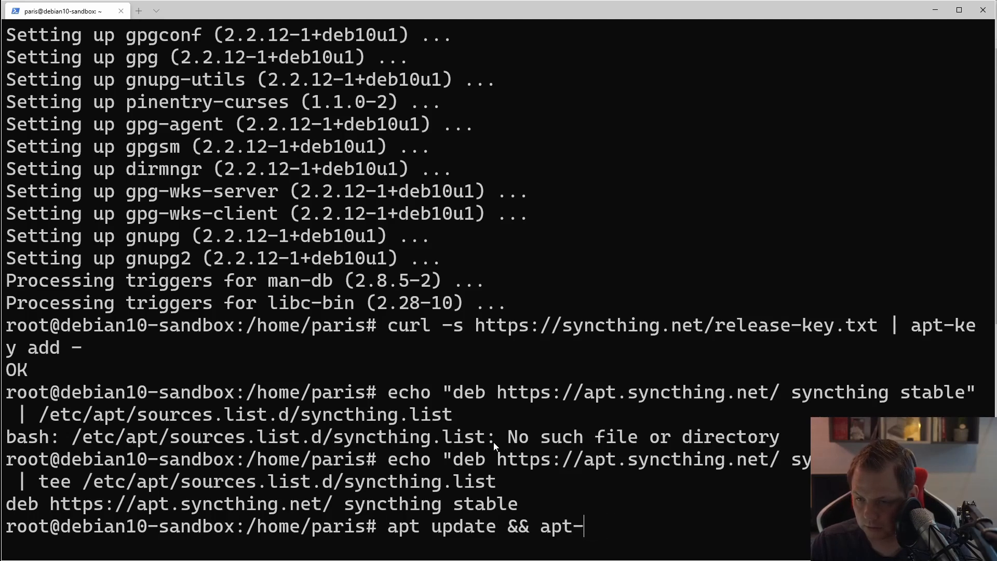
pyautogui.write('get install syncthing')
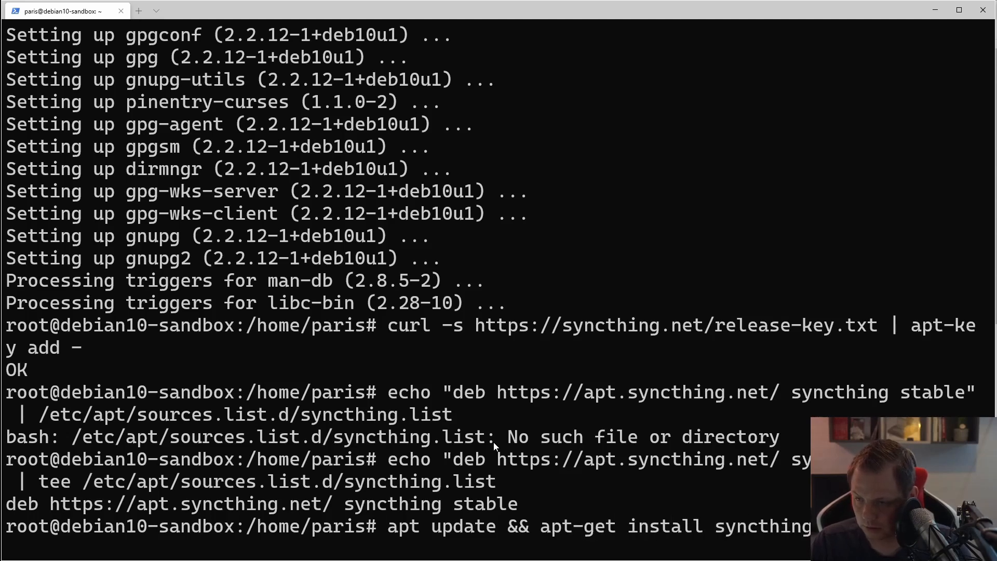
pyautogui.press('Return')
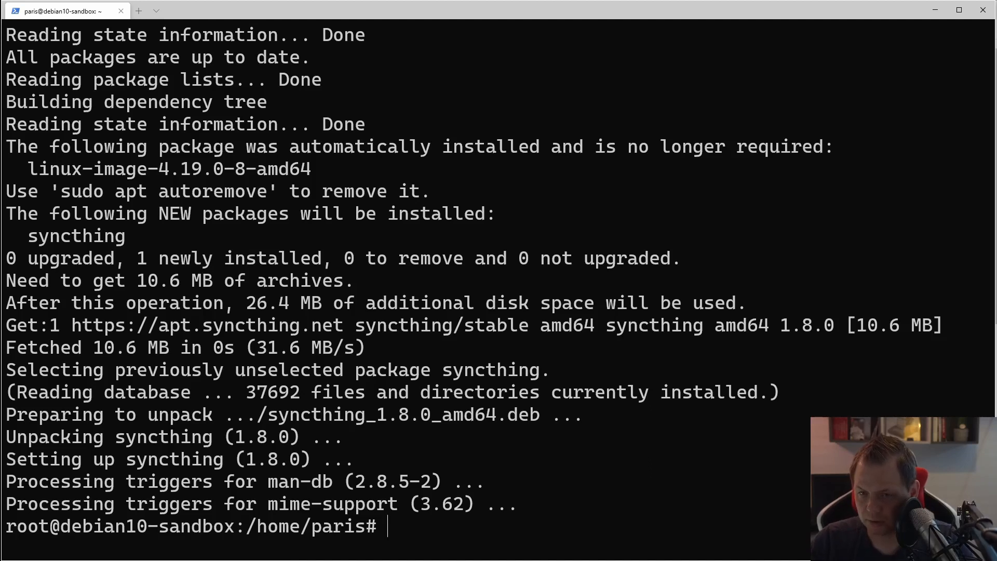
# - Add user syncthing with home /home/syncthing, then list that folder's default dotfiles
pyautogui.write('us')
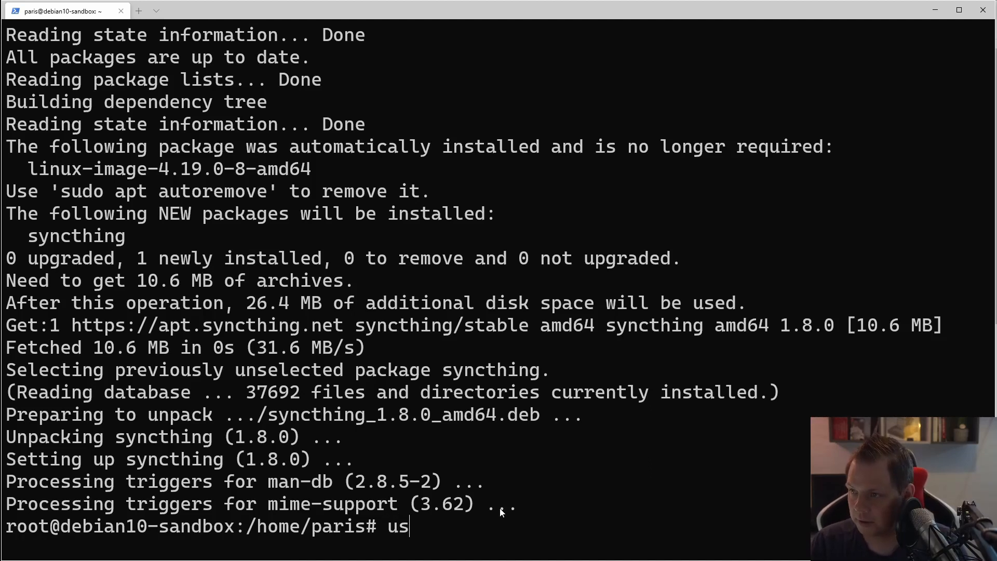
pyautogui.write('eradd')
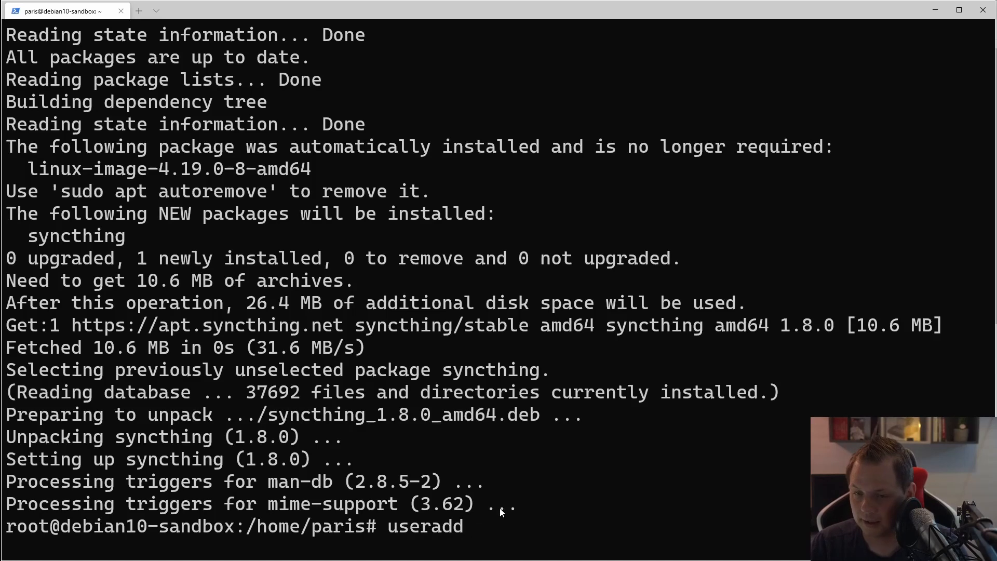
pyautogui.write('-m -d /')
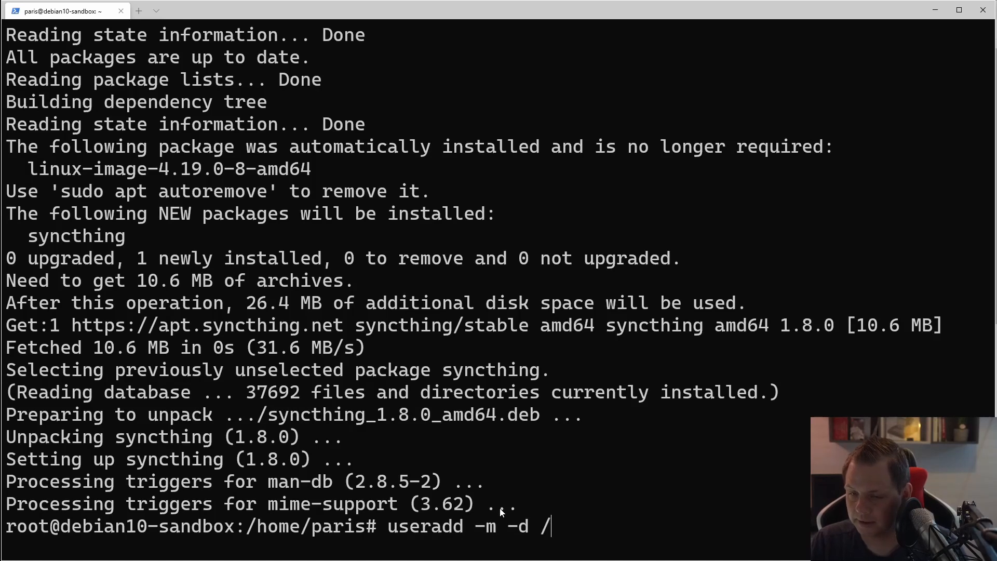
pyautogui.write('home/su')
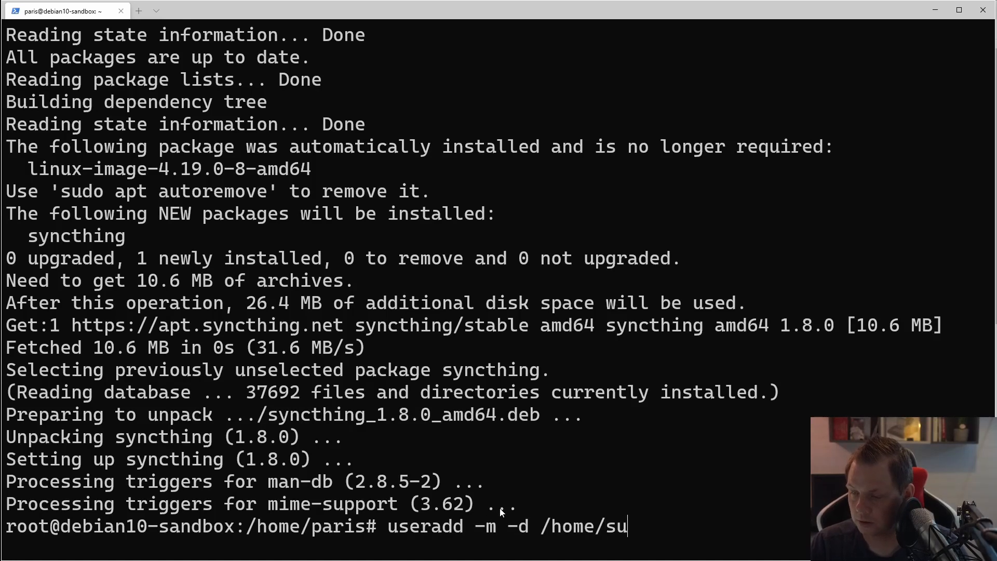
pyautogui.write('ncthing')
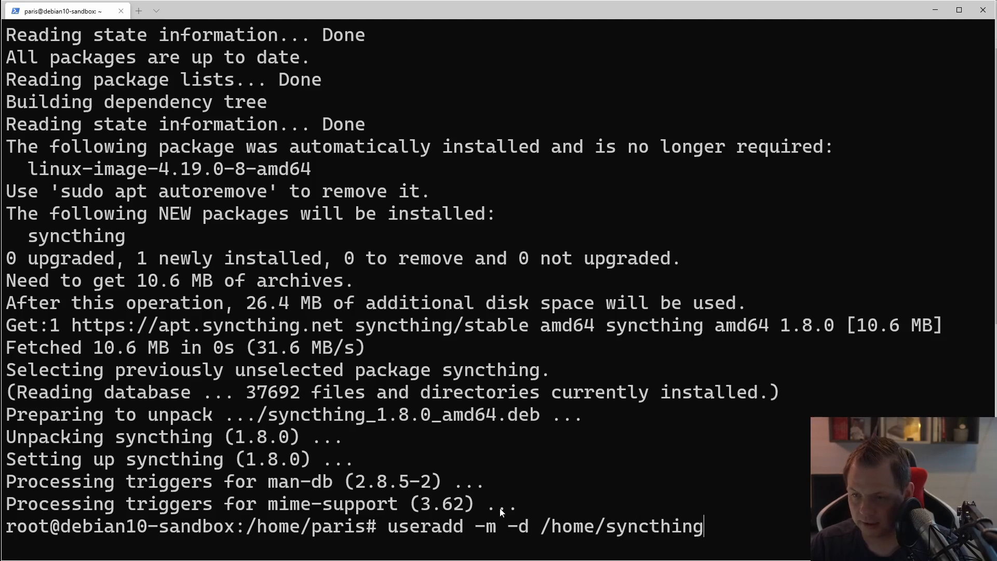
pyautogui.write('syncthing')
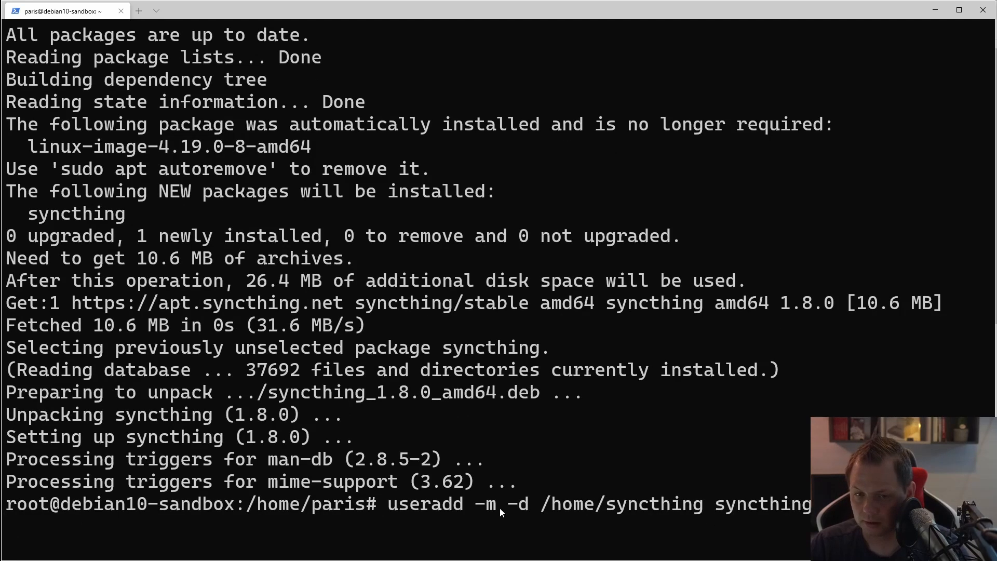
pyautogui.write('cd')
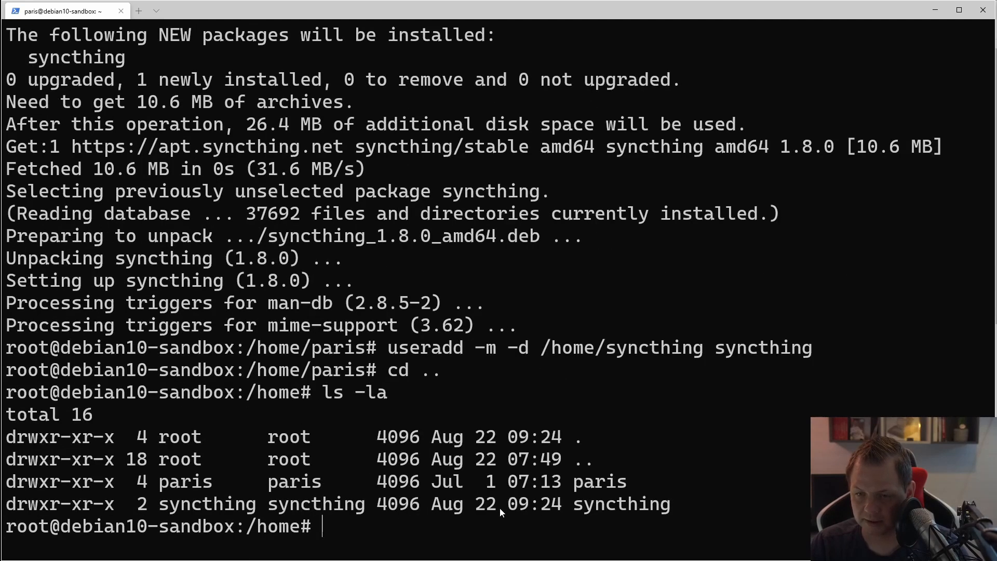
pyautogui.write('cd syncthing/')
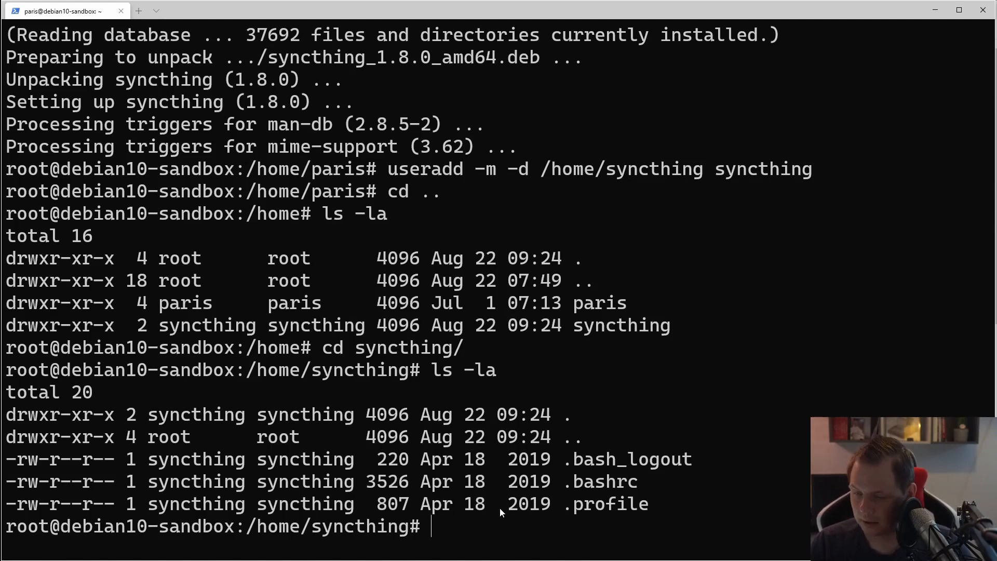
pyautogui.write('syn')
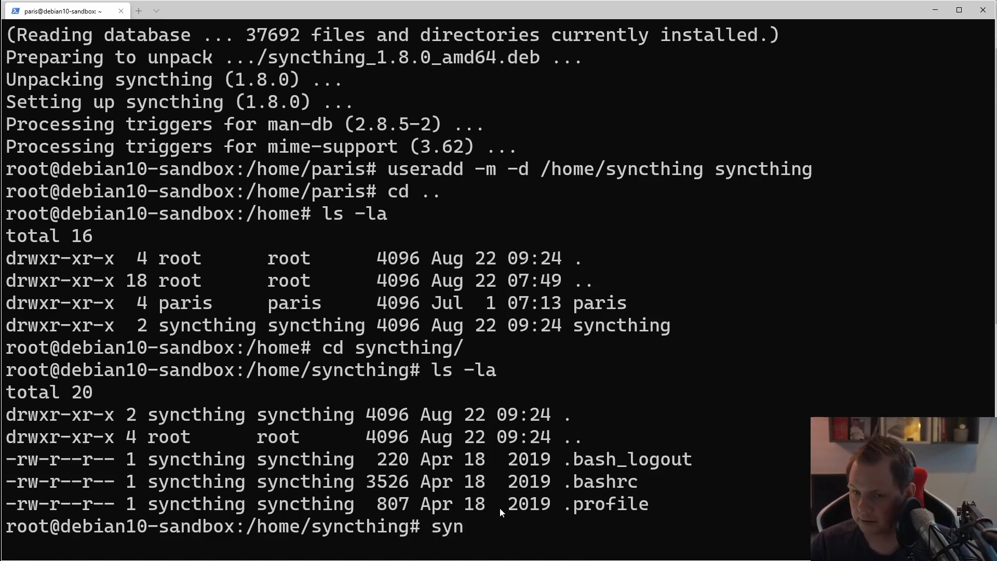
pyautogui.write('s')
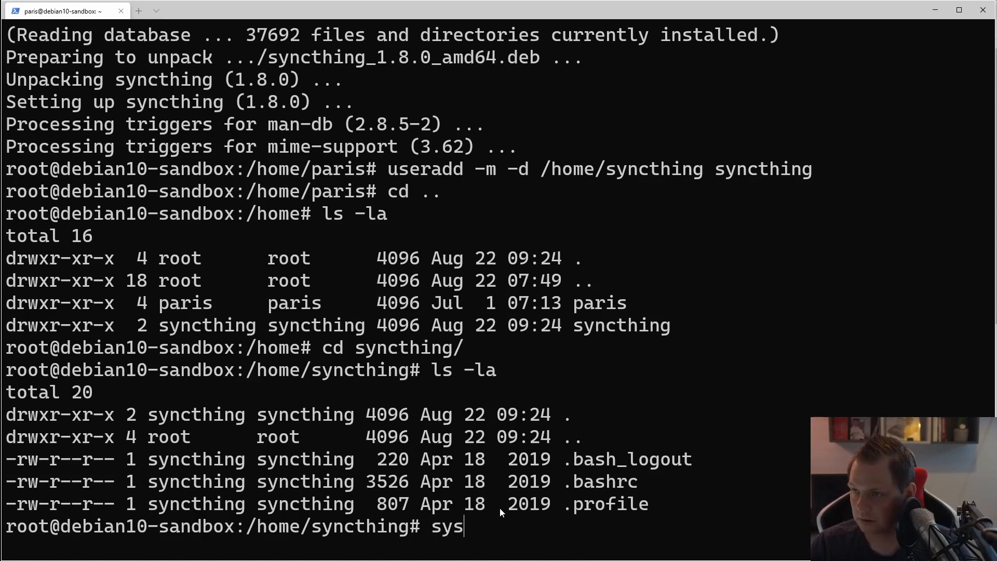
pyautogui.write('tem')
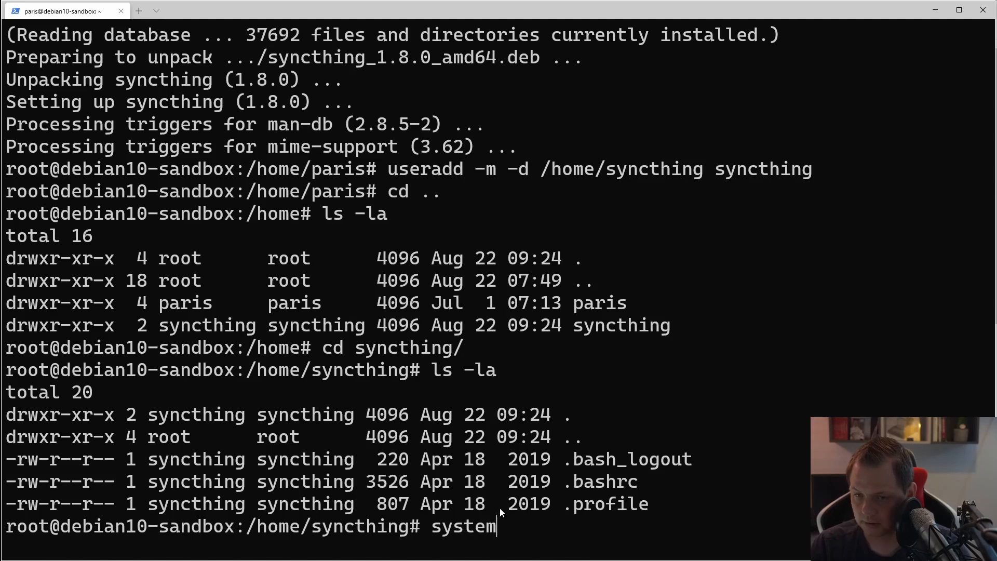
pyautogui.write('ctl enable syncthing')
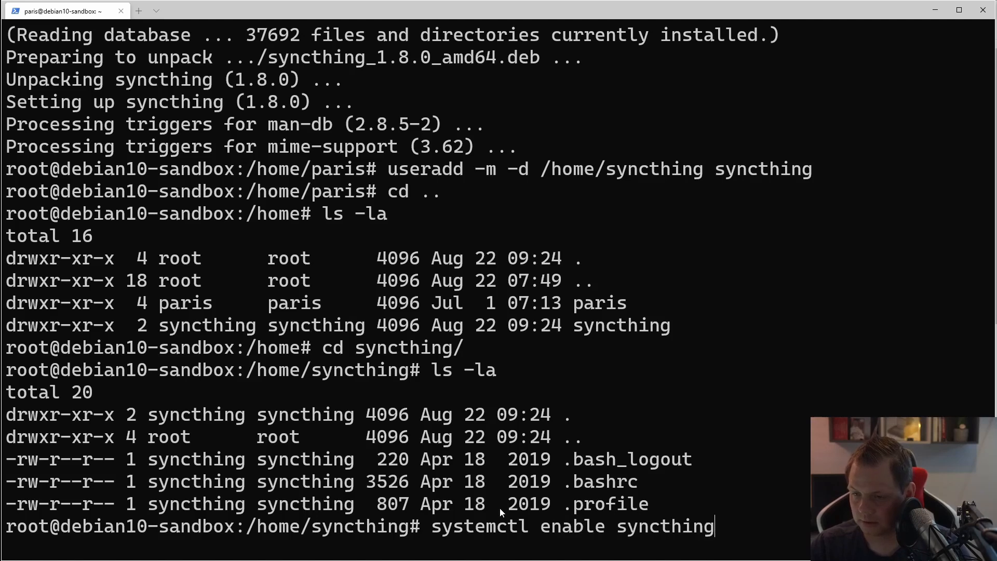
pyautogui.write('@syncthim')
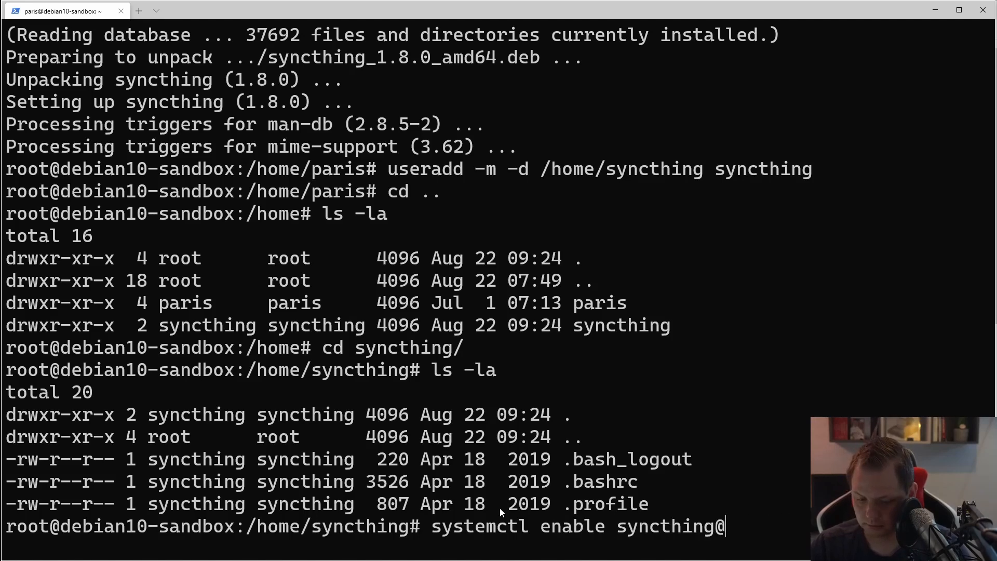
pyautogui.write('syncthing.service')
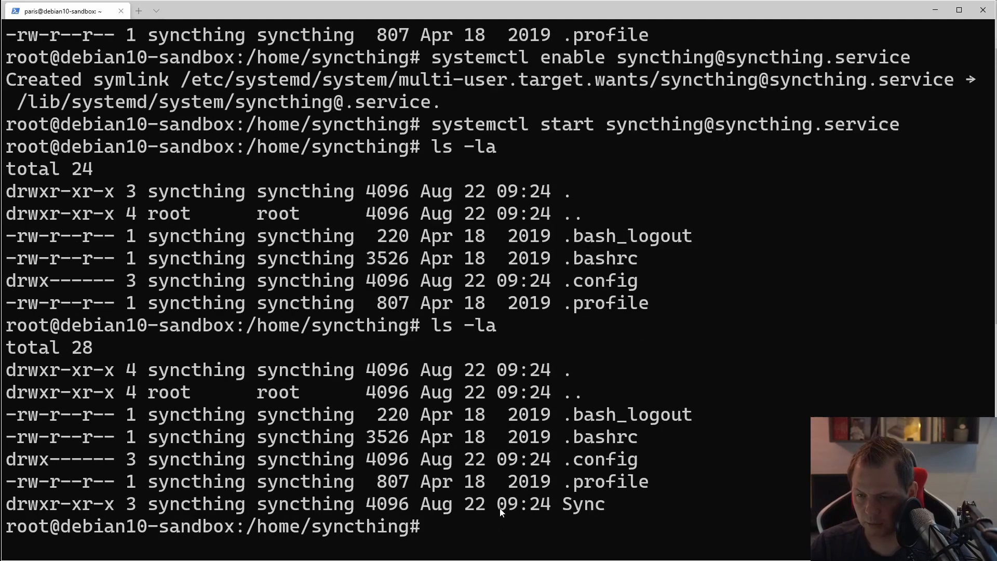
# - List the Sync folder, finding only .stfolder, then exit the root shell
pyautogui.write('cd Sync/')
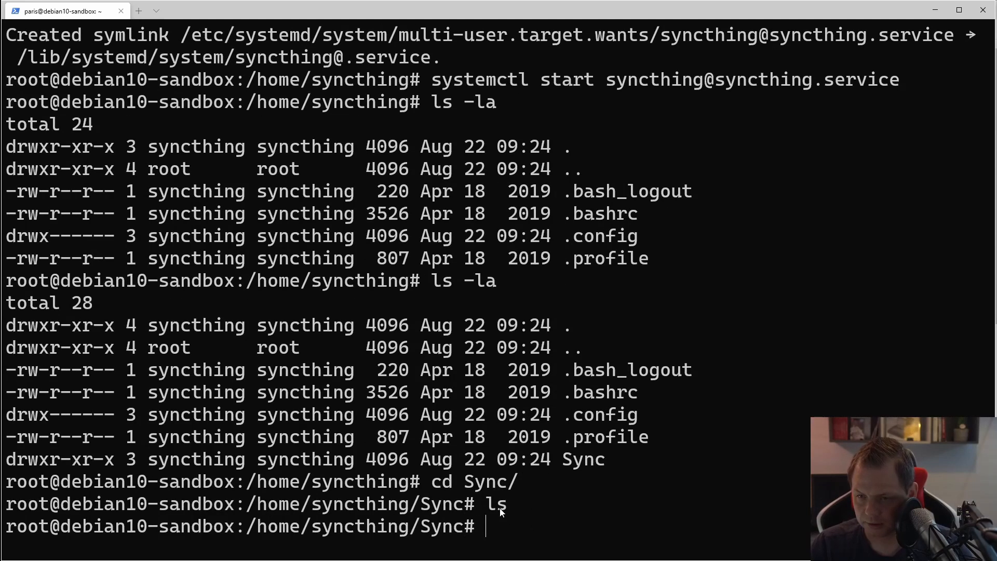
pyautogui.write('ls -la')
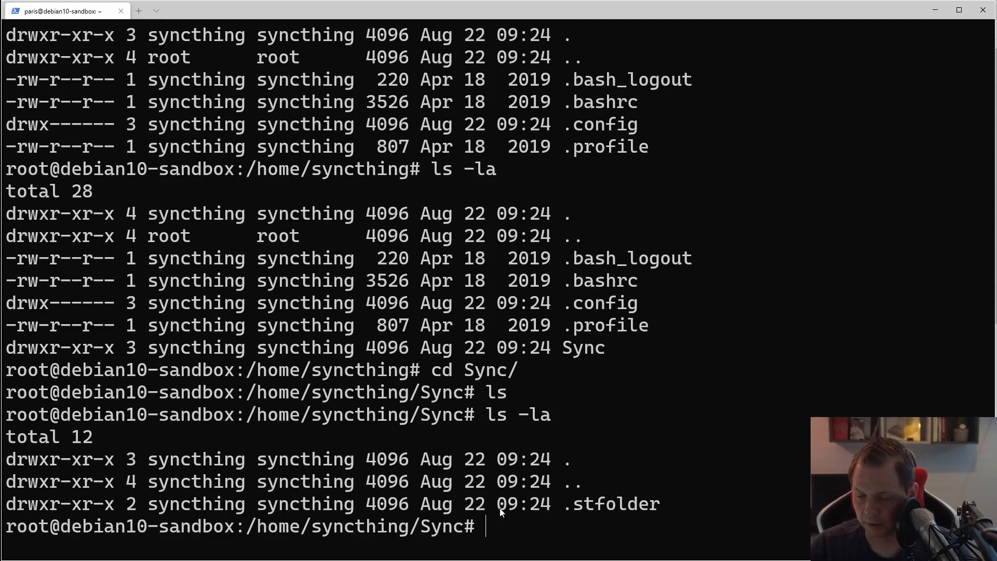
pyautogui.write('cd ..')
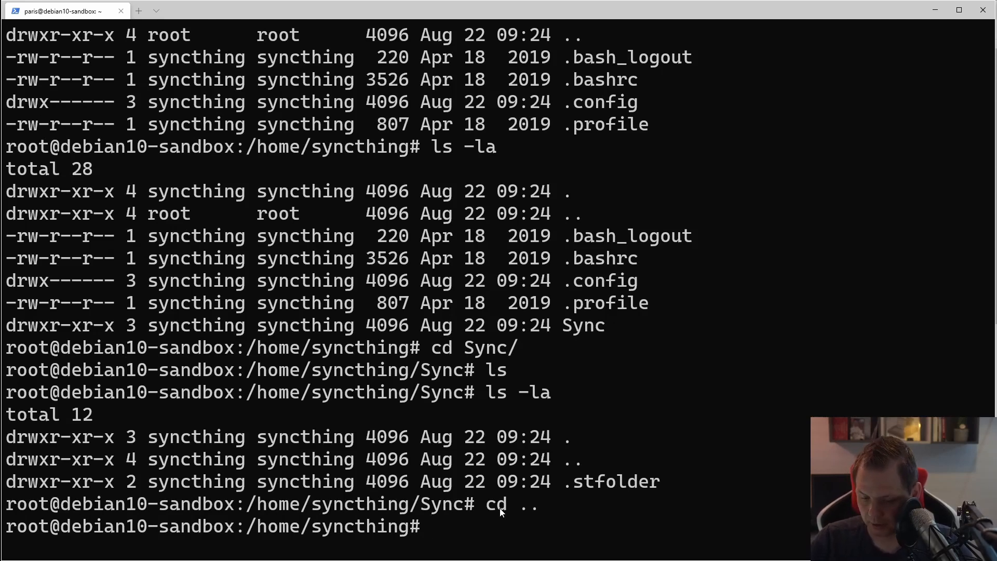
pyautogui.write('exit')
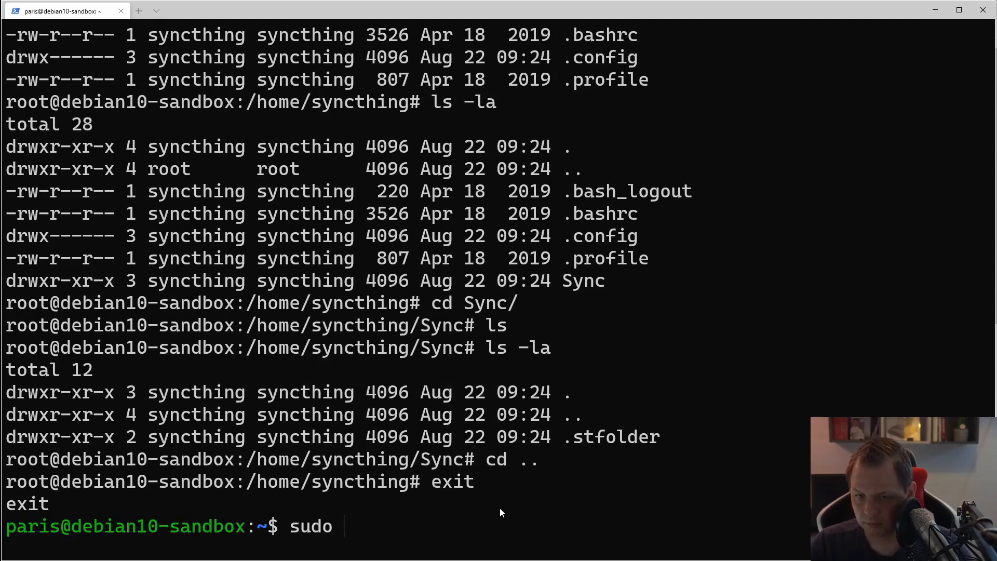
# - As root in /home/syncthing, open .config/syncthing/config.xml in nano
pyautogui.write('su - syncthing')
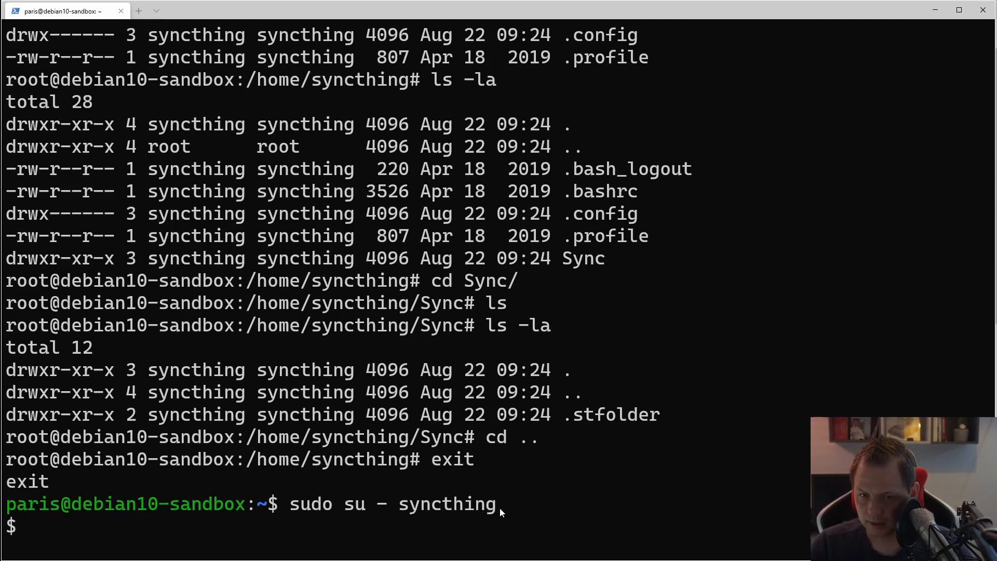
pyautogui.write('nano')
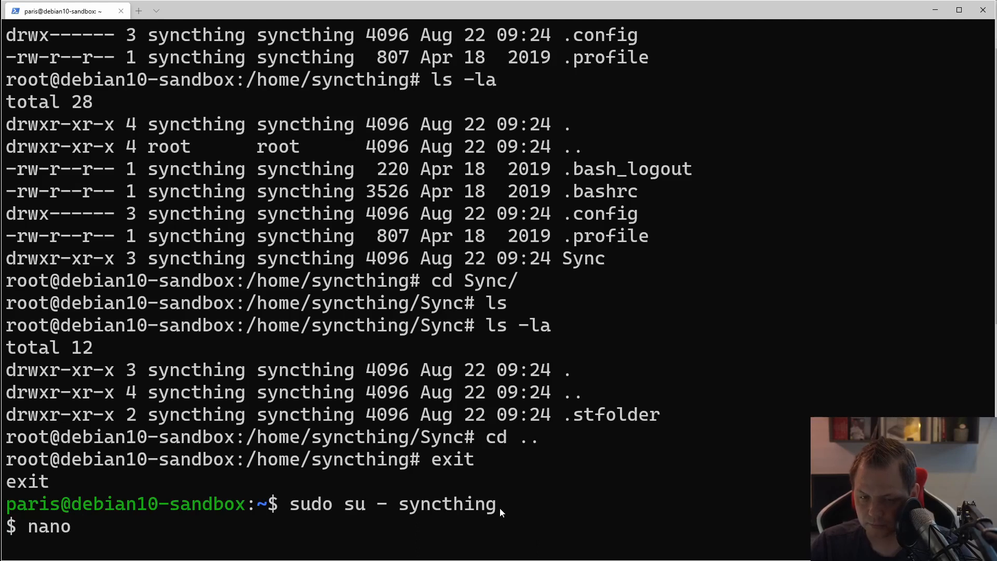
pyautogui.write('.')
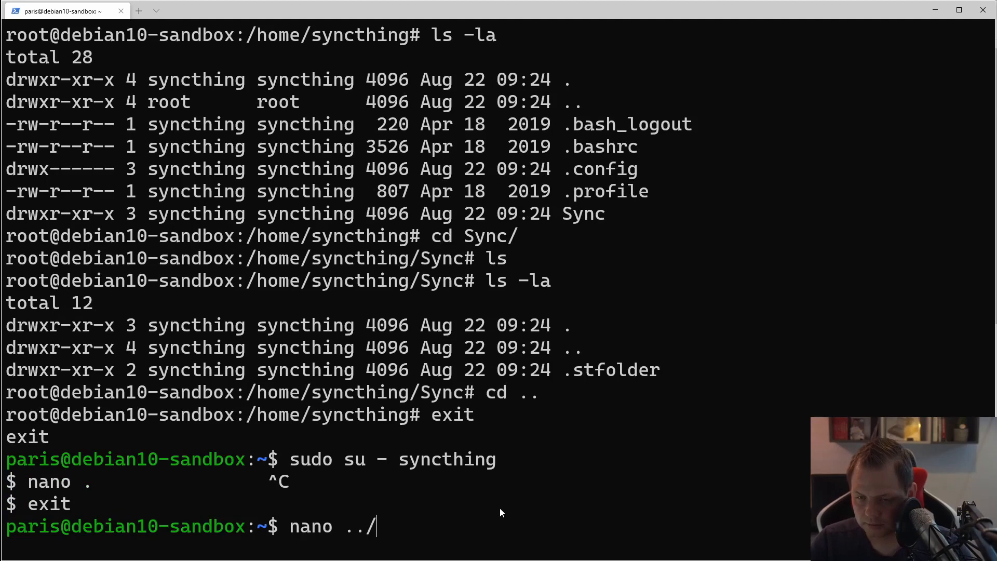
pyautogui.write('syncthing/config/^C')
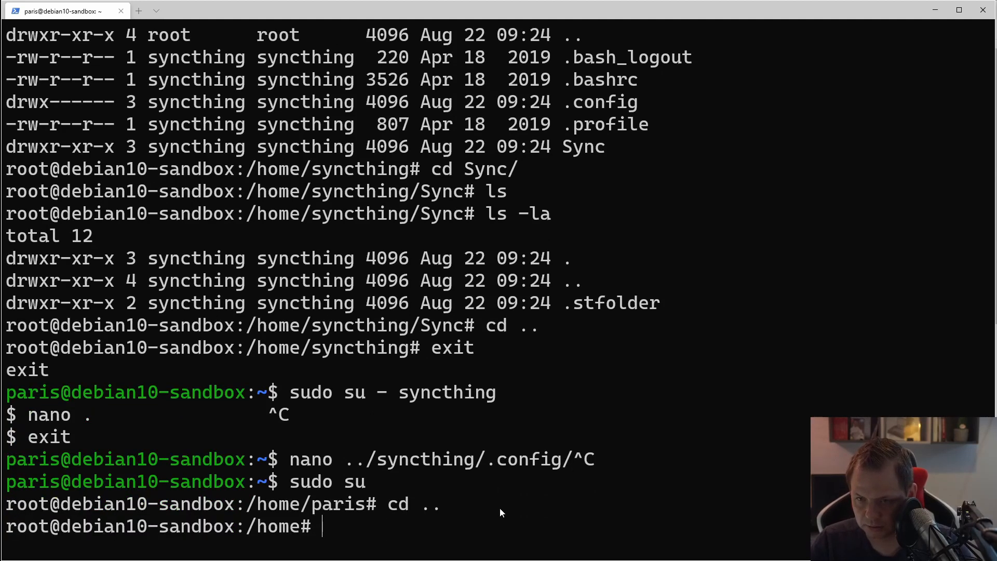
pyautogui.write('cd y')
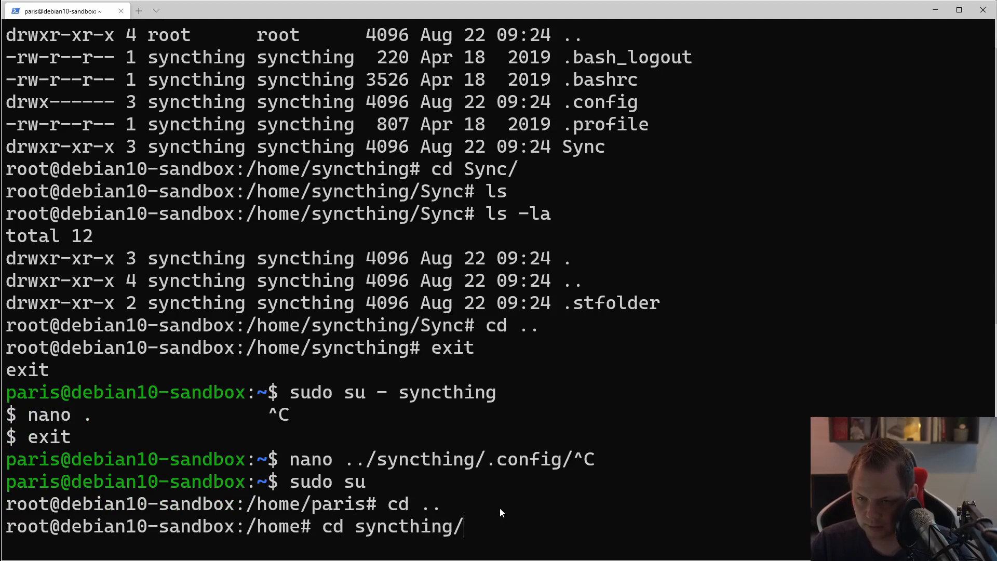
pyautogui.write('nano .config/')
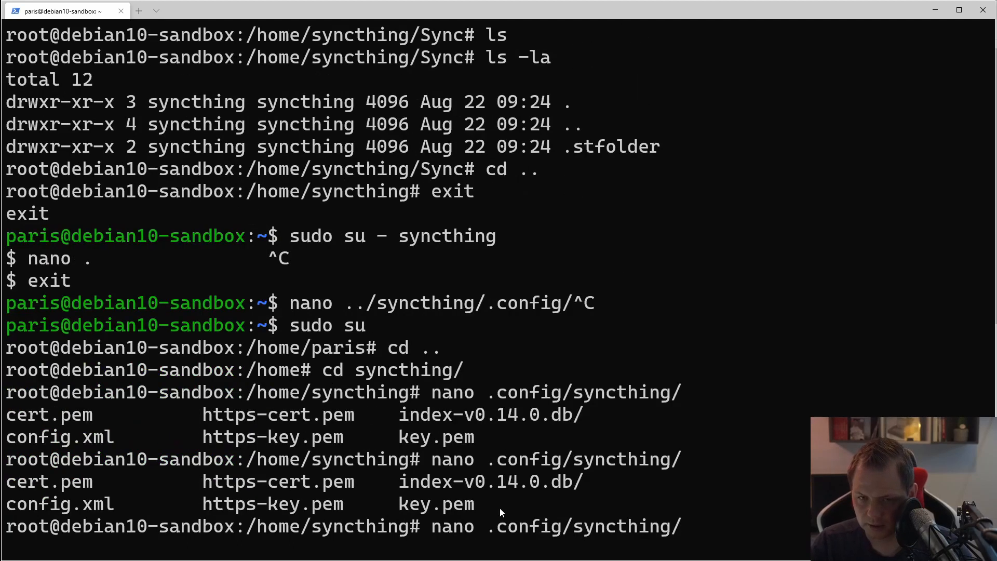
pyautogui.write('config.xml')
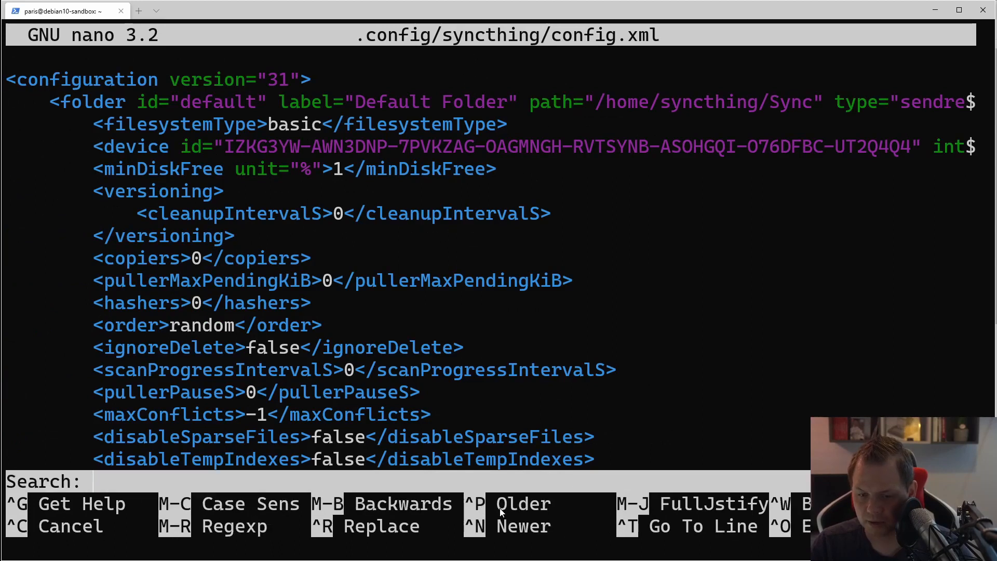
# - Find 127.0.0.1 in config.xml, change it to 0.0.0.0:8384, and save
pyautogui.write('127.')
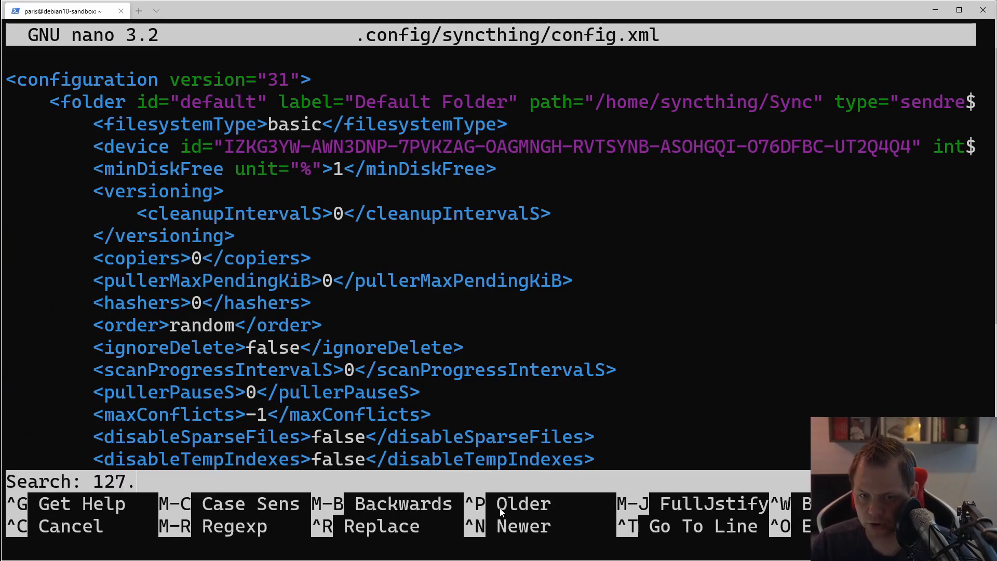
pyautogui.press('Enter')
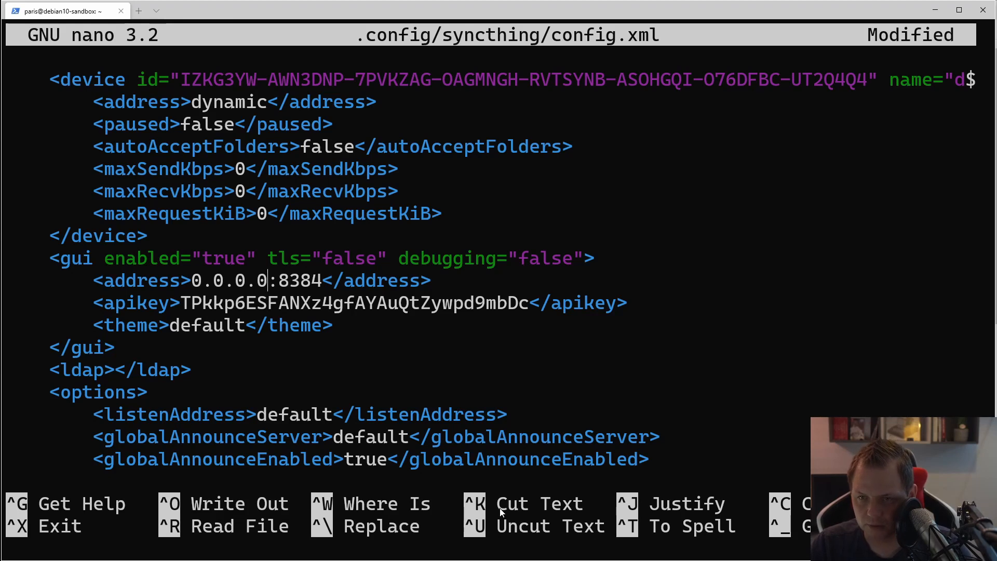
pyautogui.press('ctrl+o')
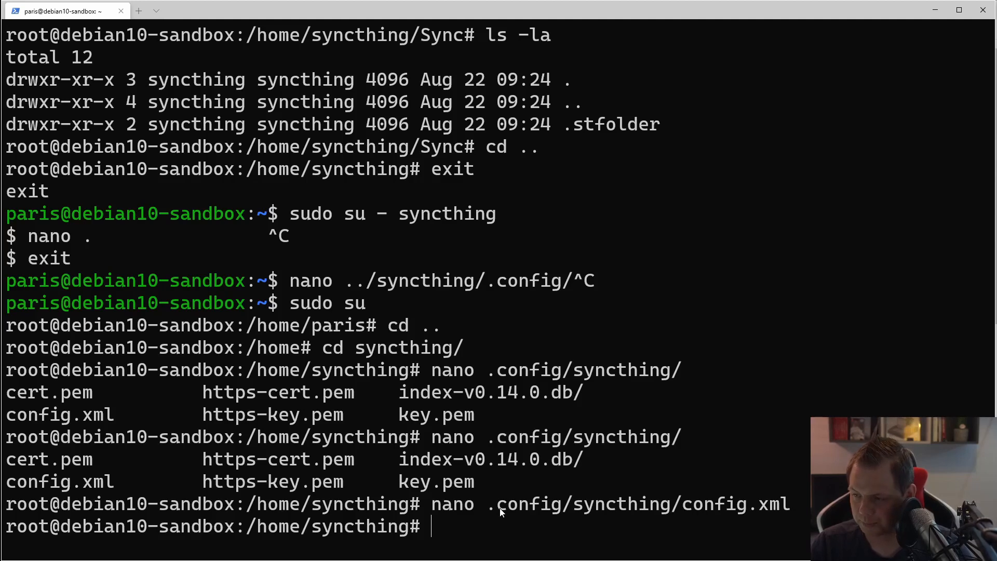
# - Exit root and begin typing 'sudo service syncthing restart' at the user prompt
pyautogui.write('exit')
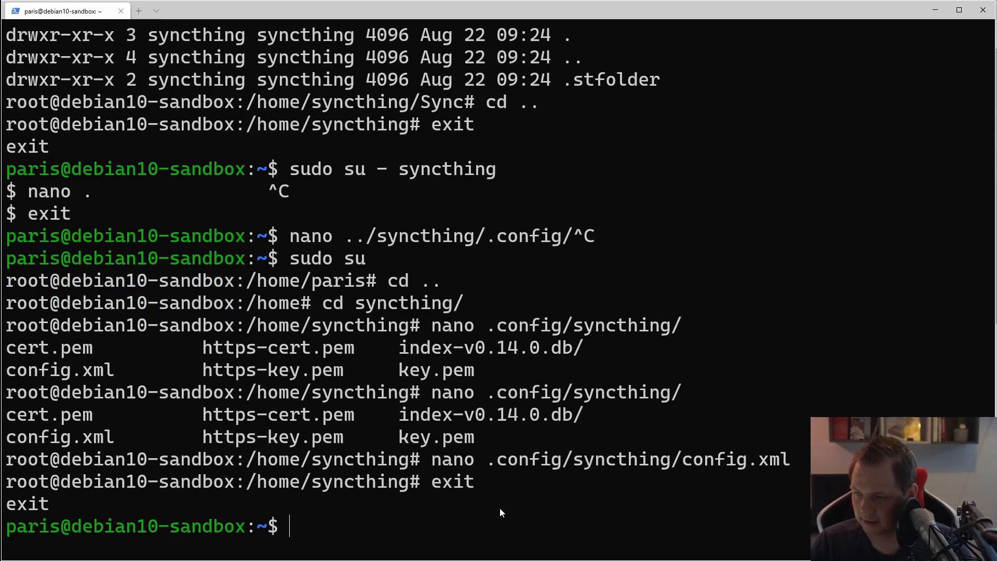
pyautogui.write('sudo service sy')
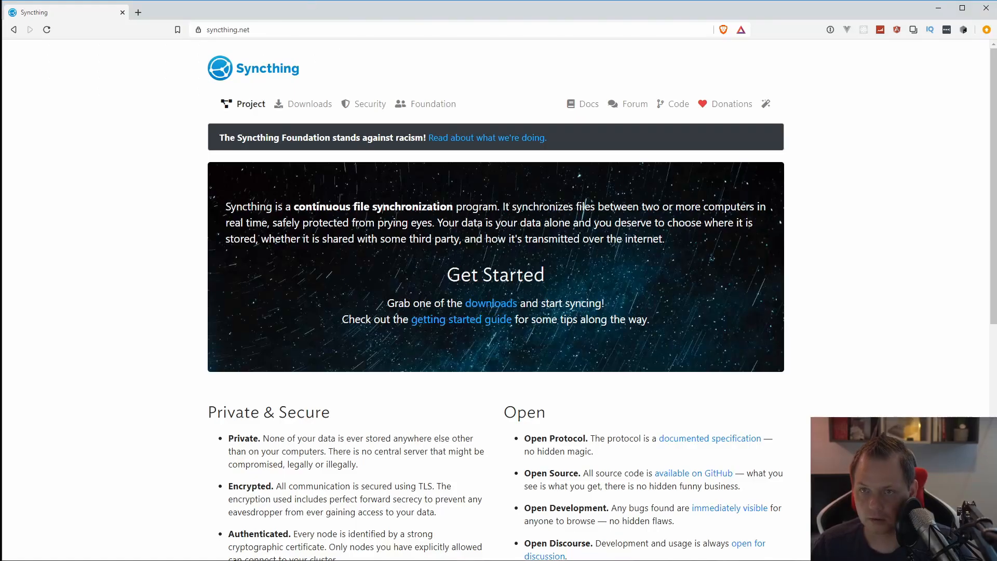
# - Load the Syncthing web interface at 192.168.150.15:8384 from Brave's address bar
pyautogui.click(317, 29)
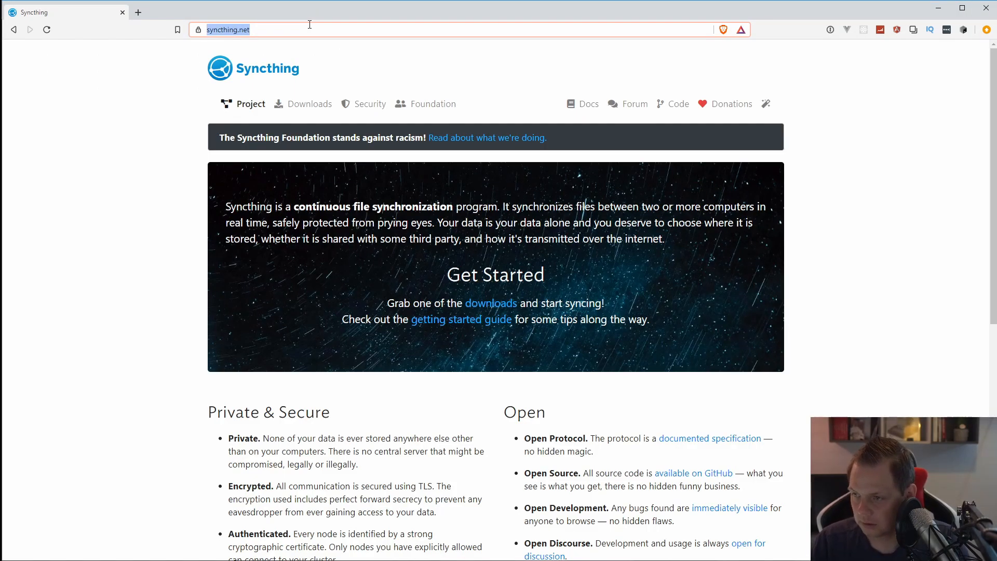
pyautogui.write('192.168.1.215:1401')
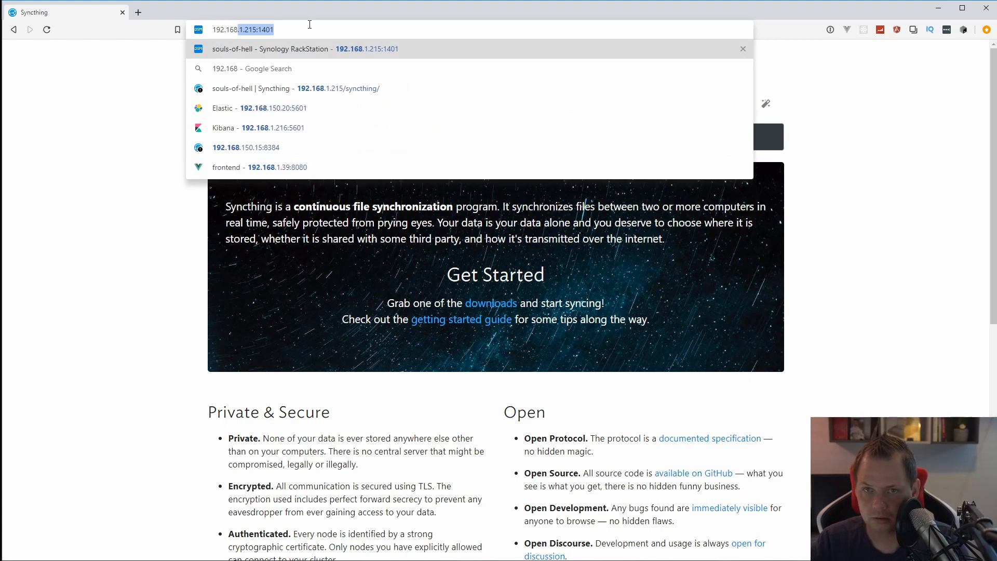
pyautogui.write('192.168.150.20:5601')
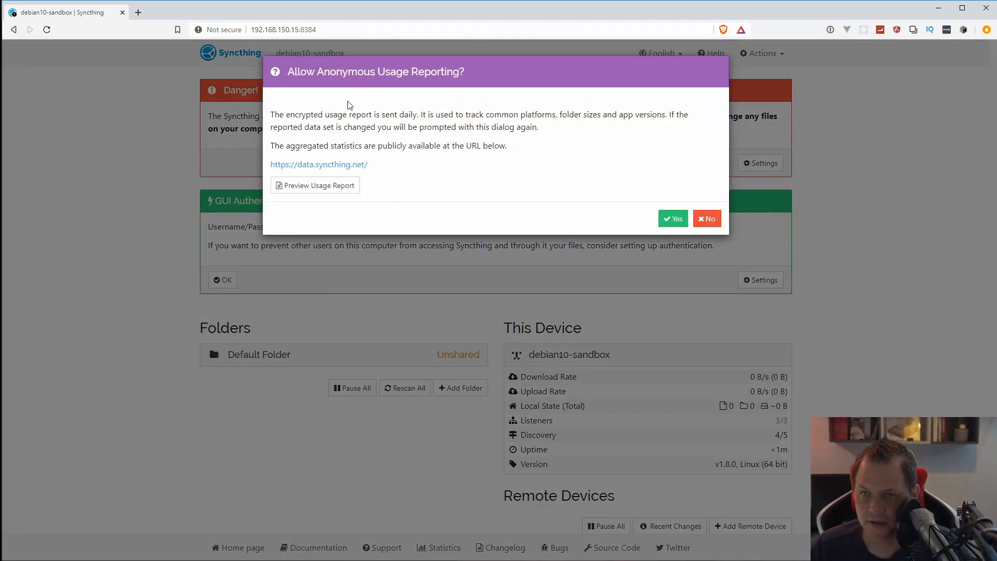
pyautogui.moveTo(501, 170)
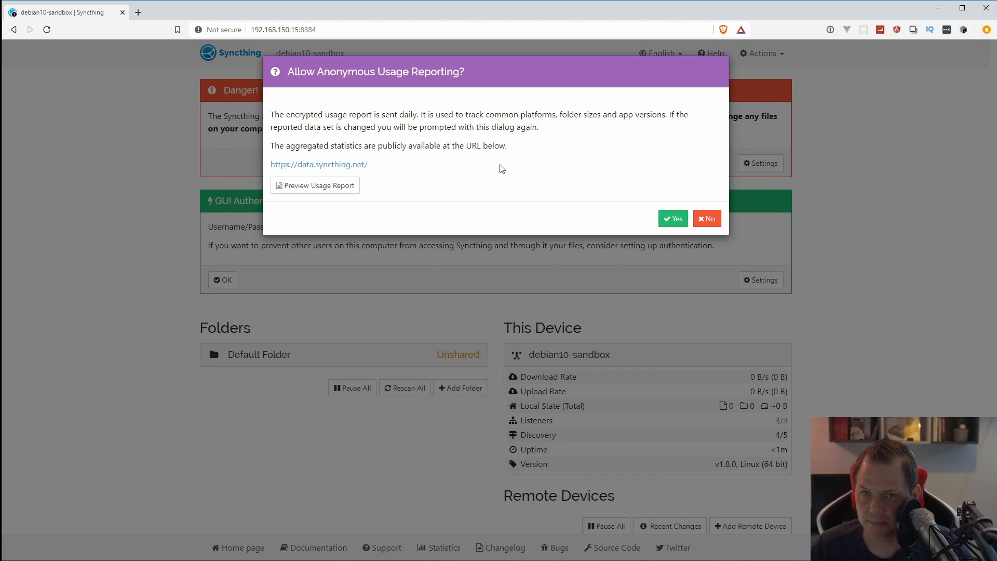
pyautogui.moveTo(717, 209)
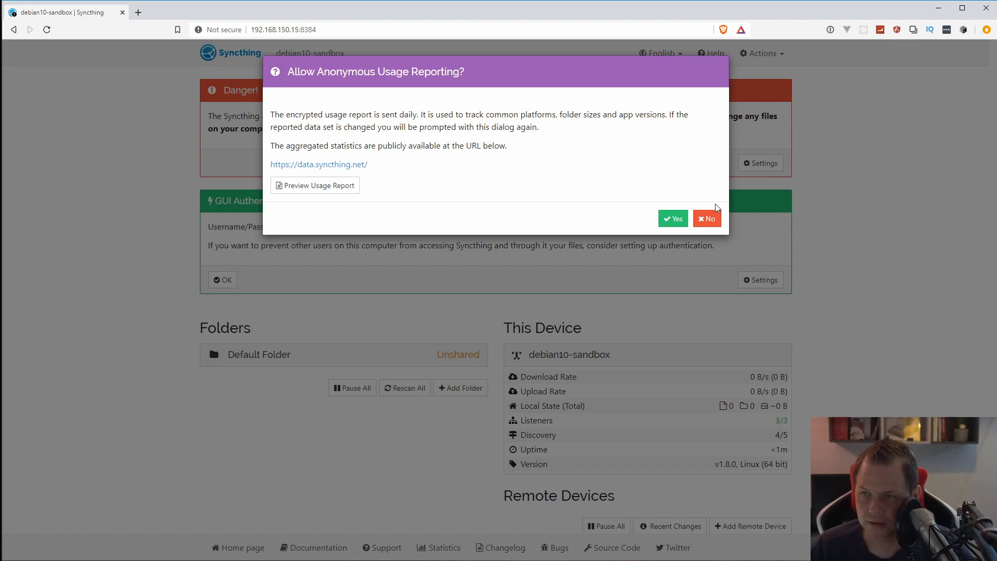
# - Answer No to the Allow Anonymous Usage Reporting prompt
pyautogui.click(706, 218)
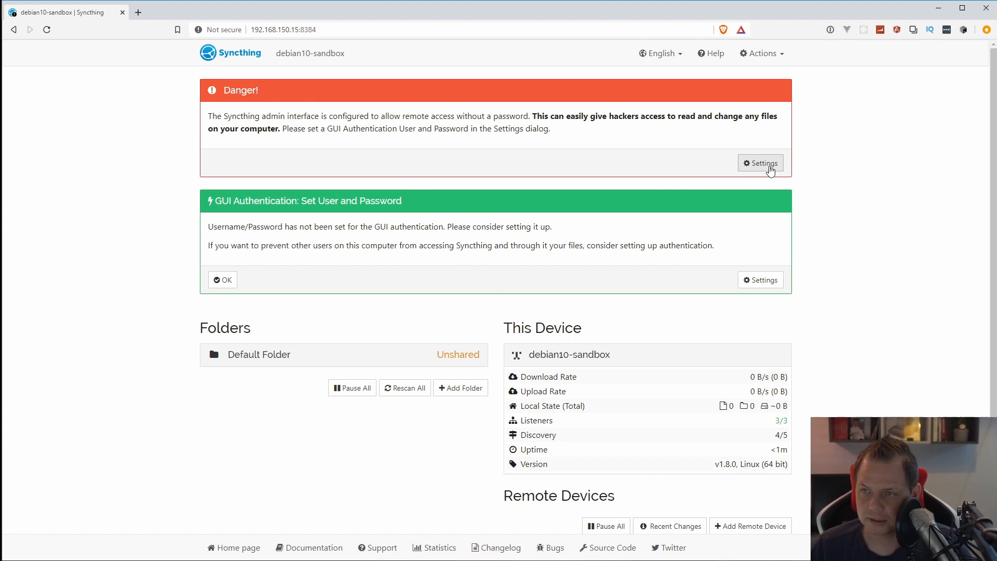
# - Open Syncthing's settings from the danger warning, then close them without changes
pyautogui.click(760, 162)
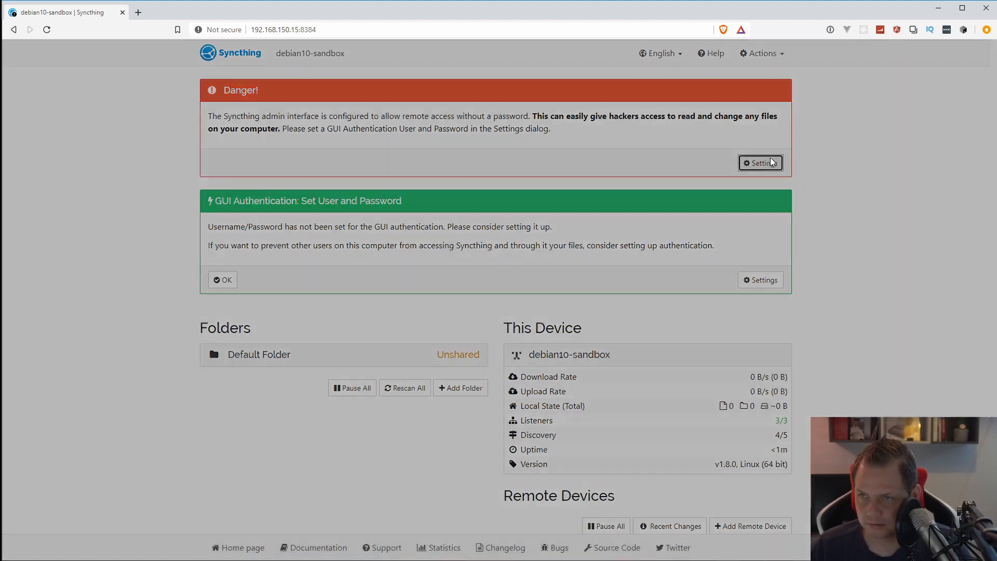
pyautogui.click(760, 162)
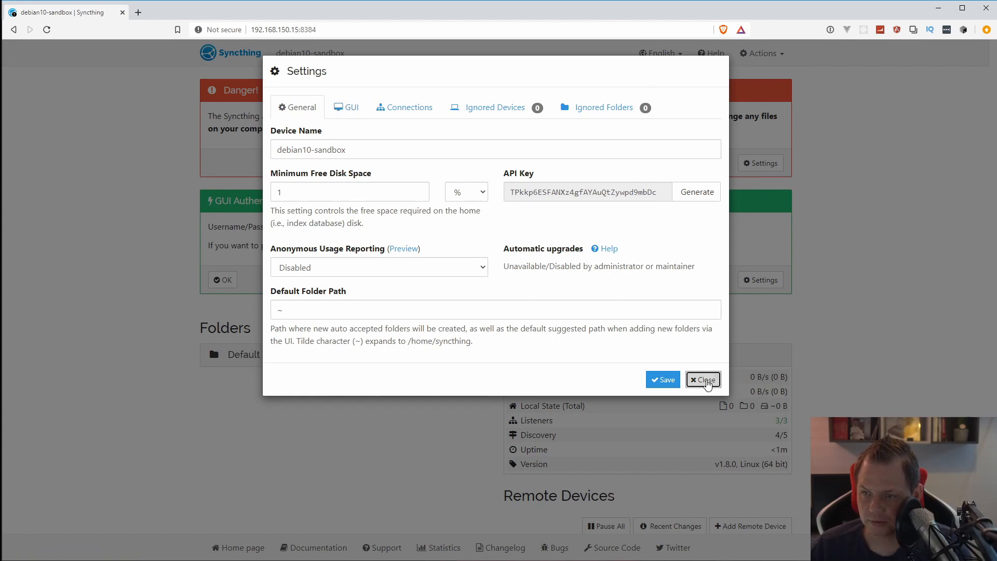
pyautogui.click(703, 380)
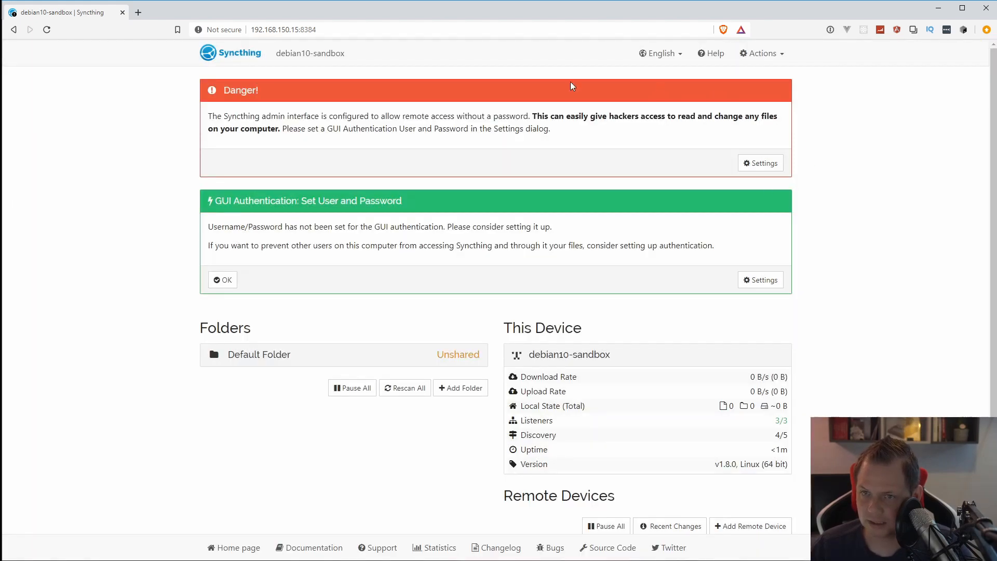
pyautogui.moveTo(761, 54)
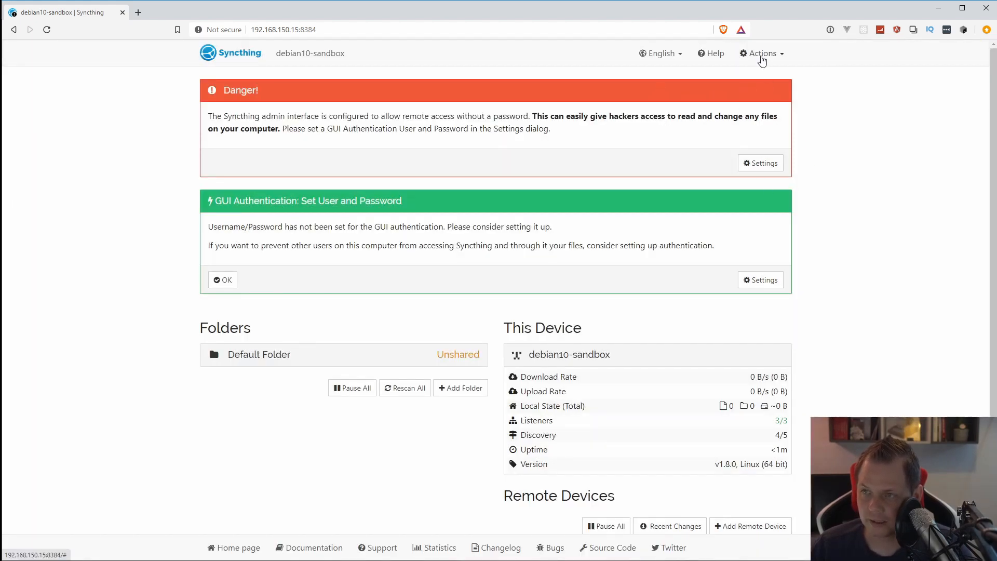
# - Set the GUI authentication user to admin with a password and save
pyautogui.click(760, 53)
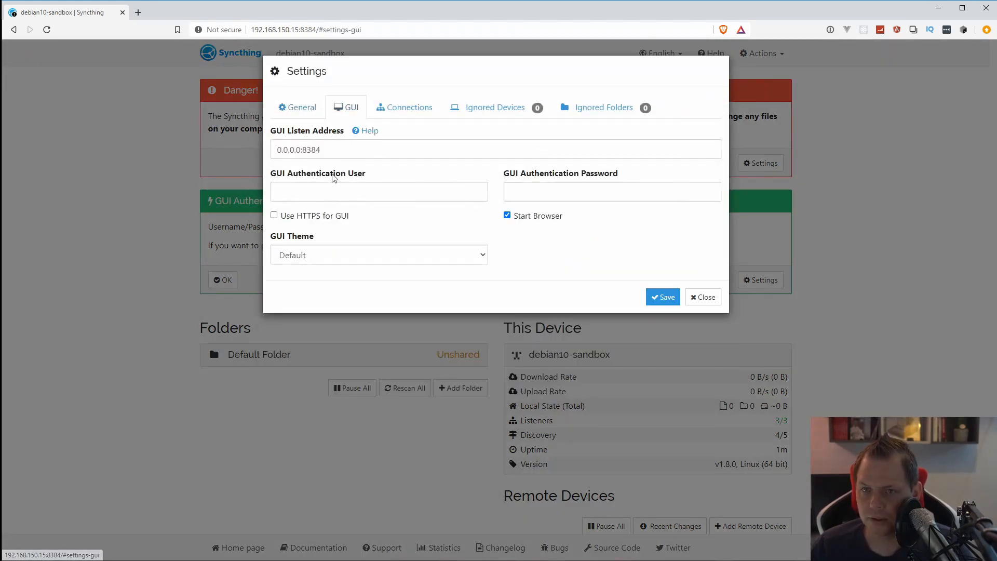
pyautogui.click(379, 191)
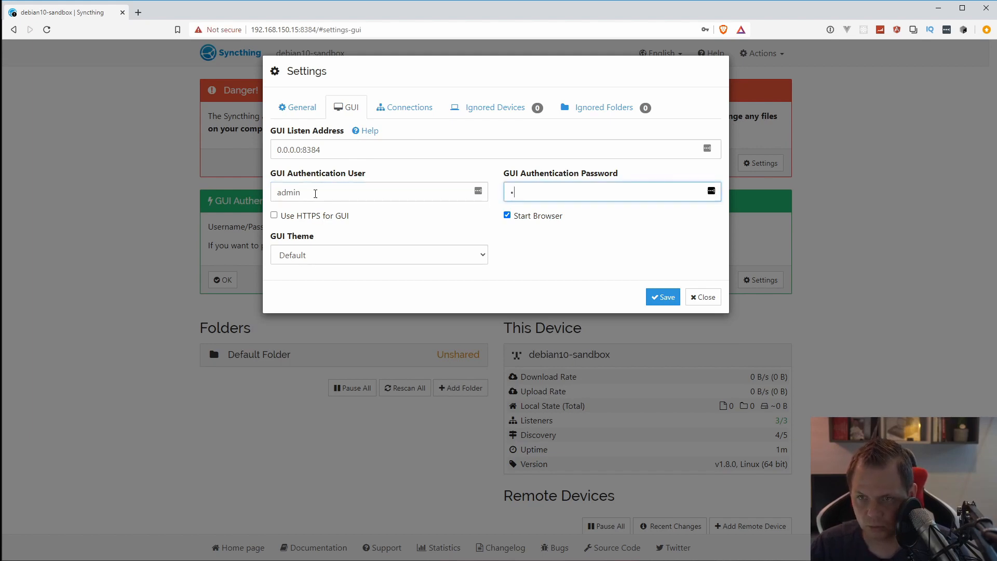
pyautogui.write('•••••')
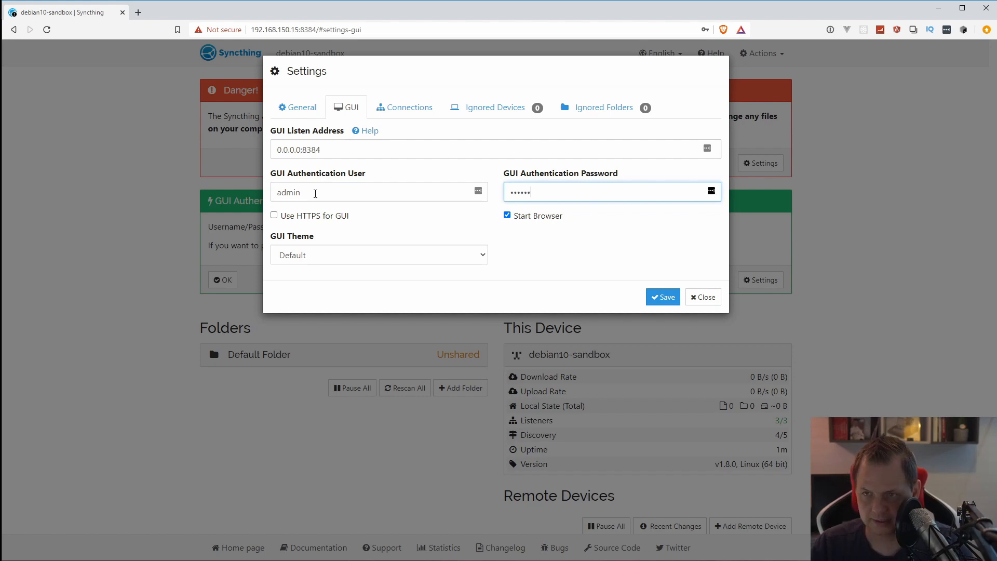
pyautogui.click(662, 297)
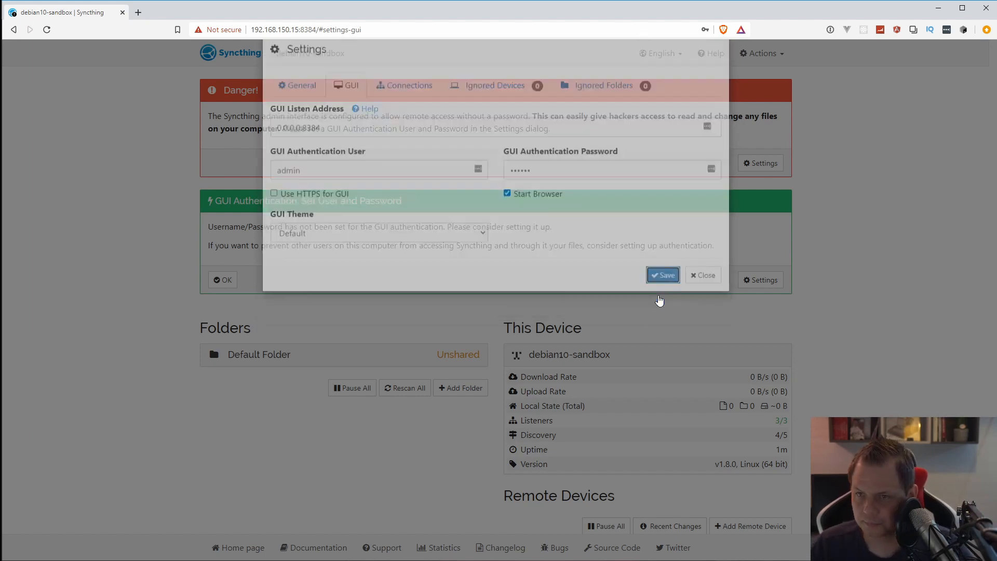
pyautogui.click(662, 275)
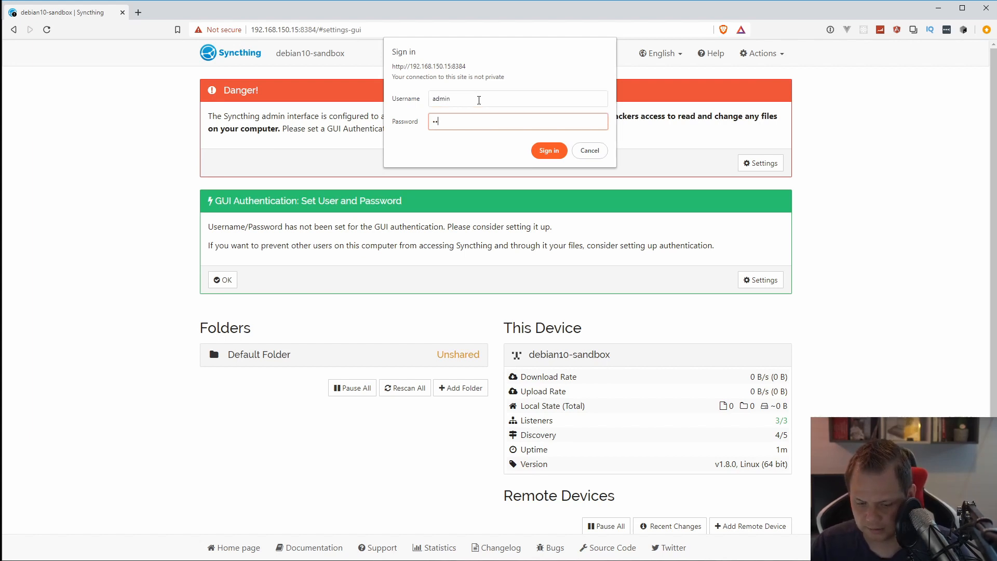
# - Sign in as admin, then expand the Default Folder's details on the dashboard
pyautogui.click(549, 150)
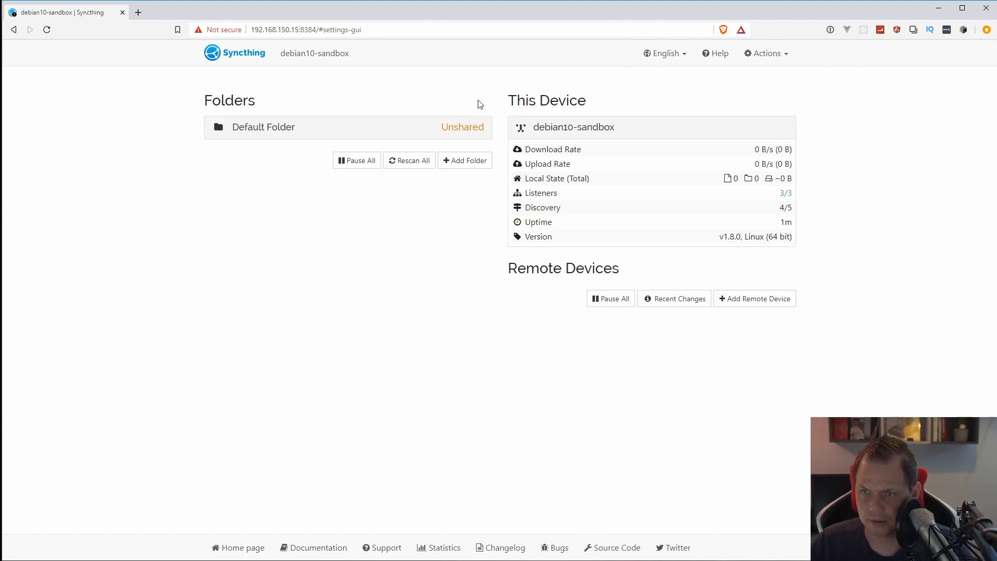
pyautogui.moveTo(592, 66)
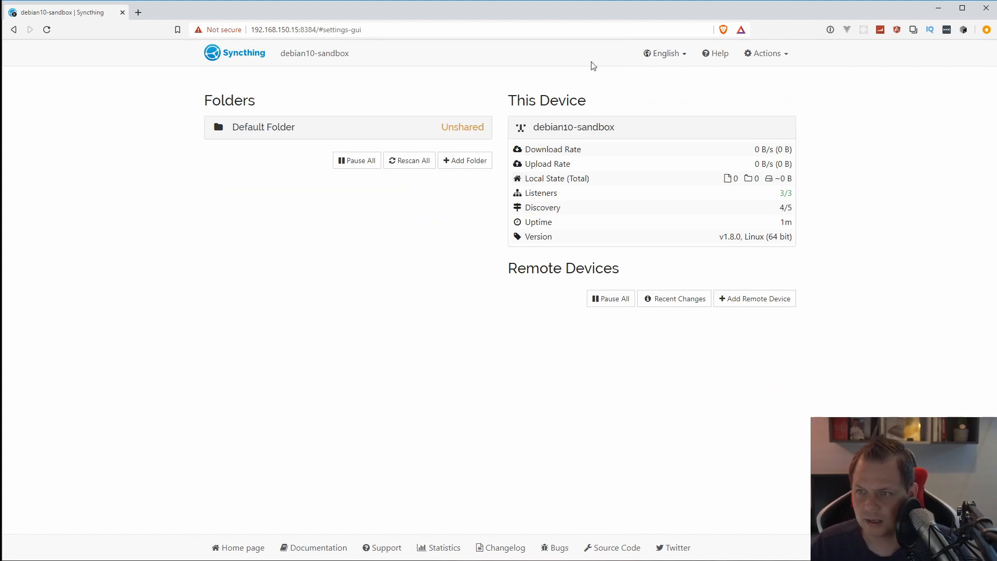
pyautogui.click(263, 127)
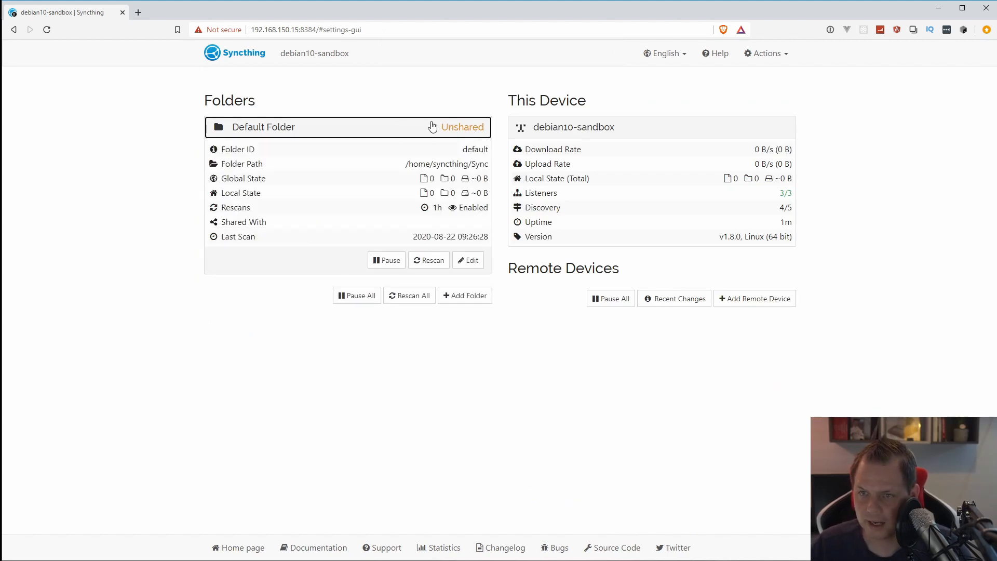
pyautogui.moveTo(424, 232)
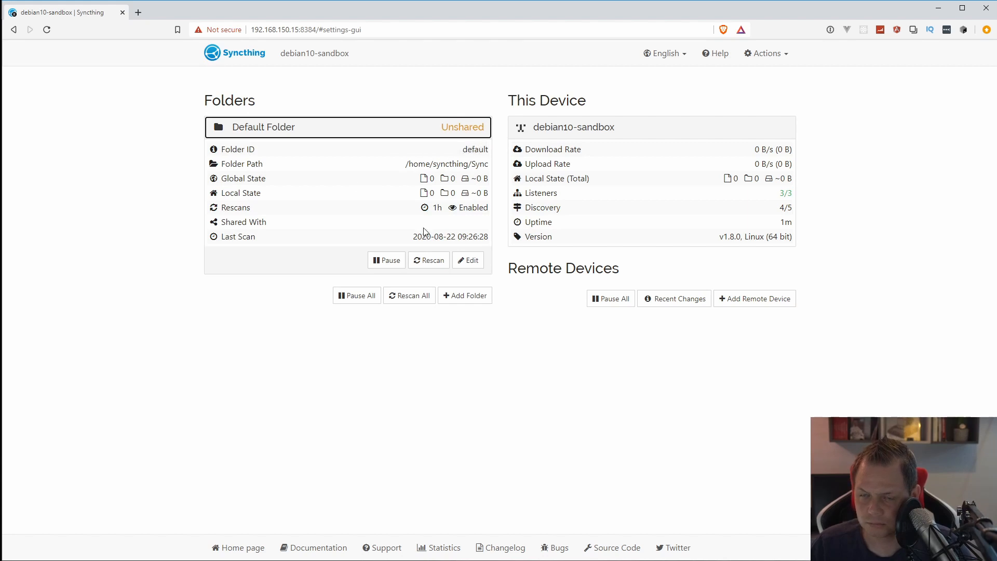
pyautogui.moveTo(623, 239)
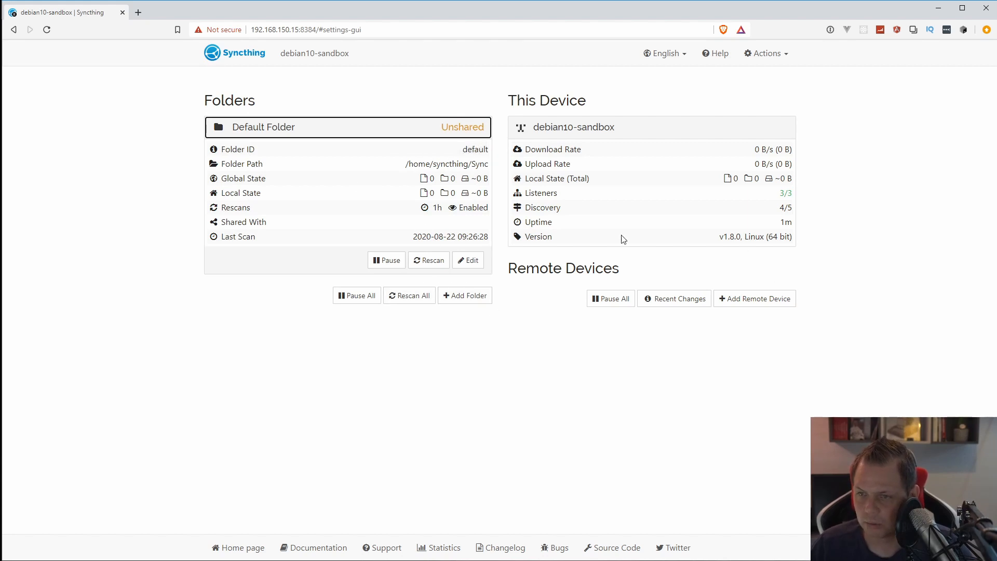